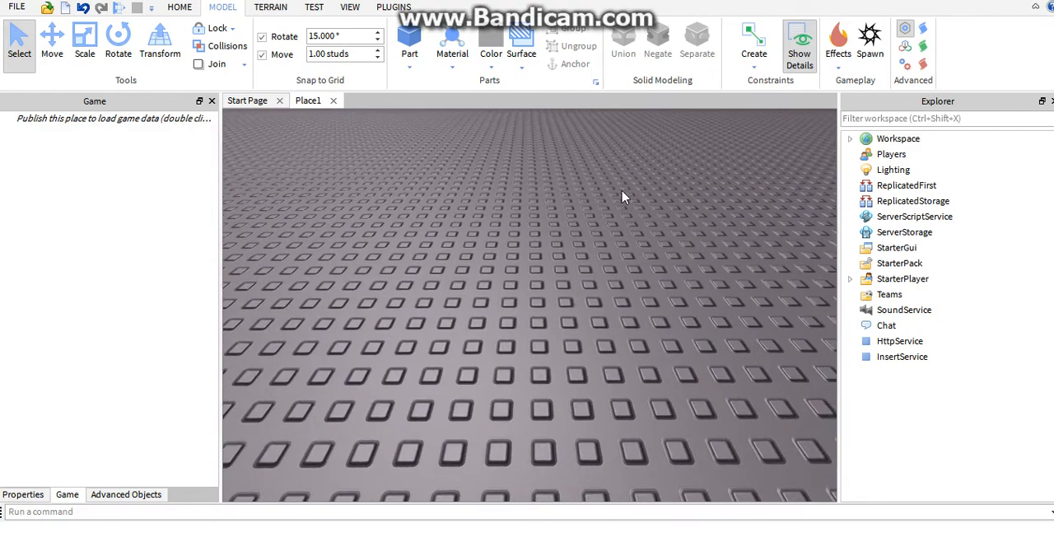
pyautogui.moveTo(785, 294)
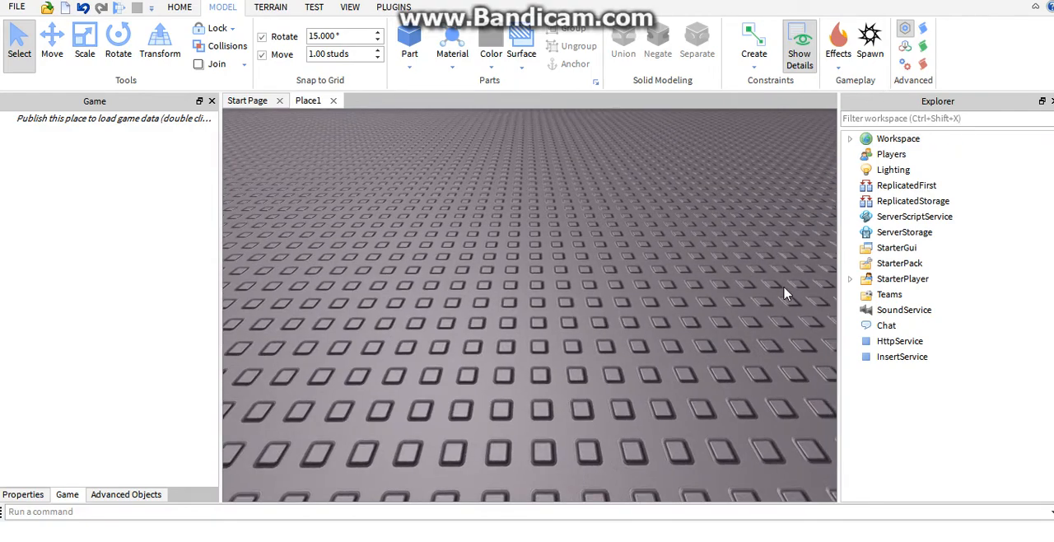
pyautogui.moveTo(853, 142)
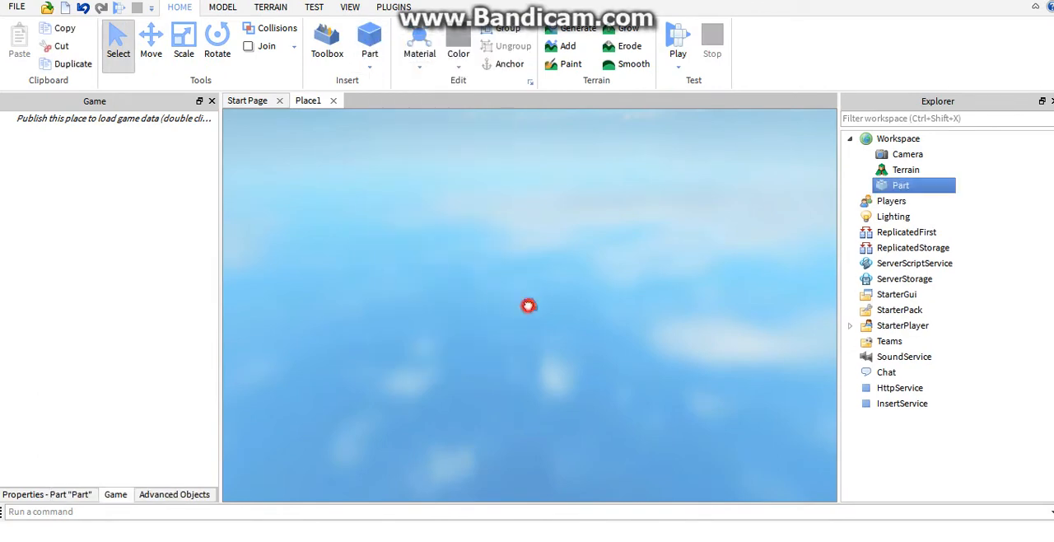
# Scale the Part into a wide, thin platform and switch the test mode to Run.
pyautogui.click(184, 39)
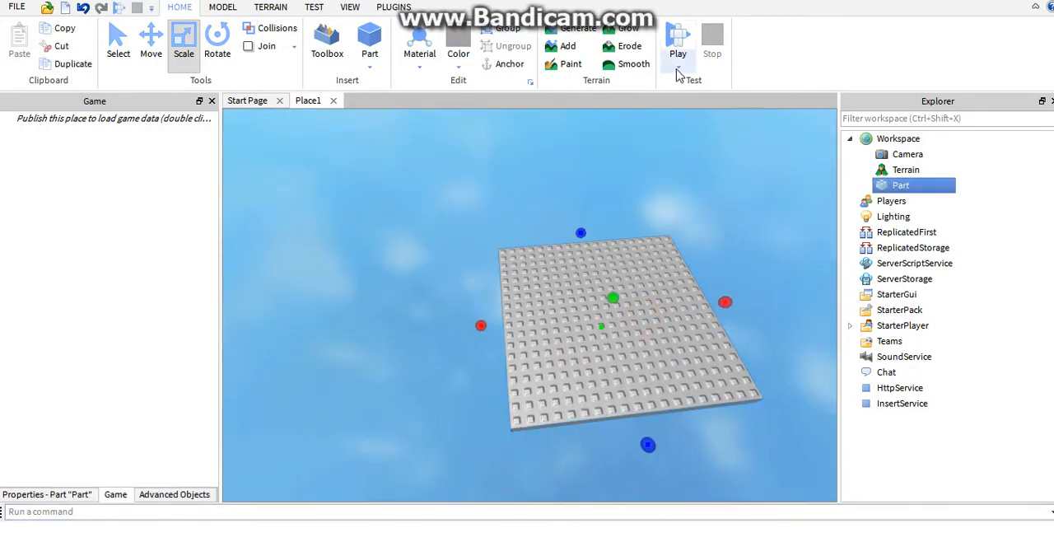
pyautogui.click(678, 37)
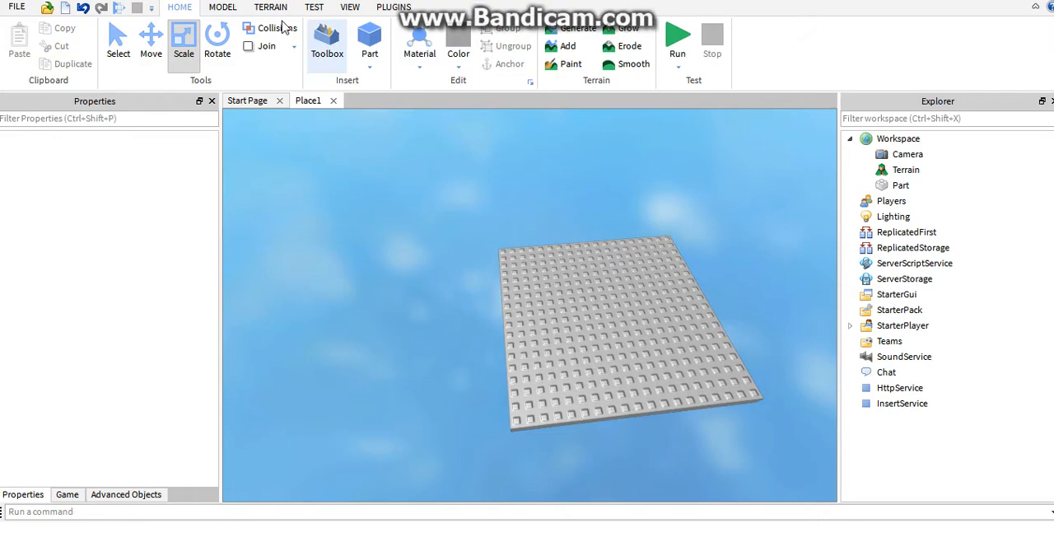
# Insert the Teams service via Model > Advanced > Service and select it in Explorer.
pyautogui.click(221, 6)
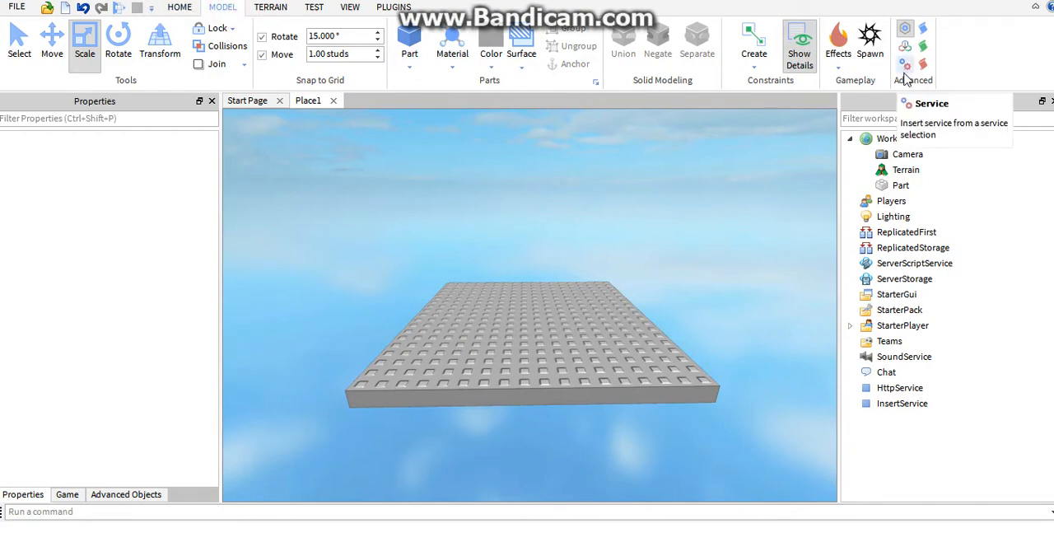
pyautogui.click(905, 28)
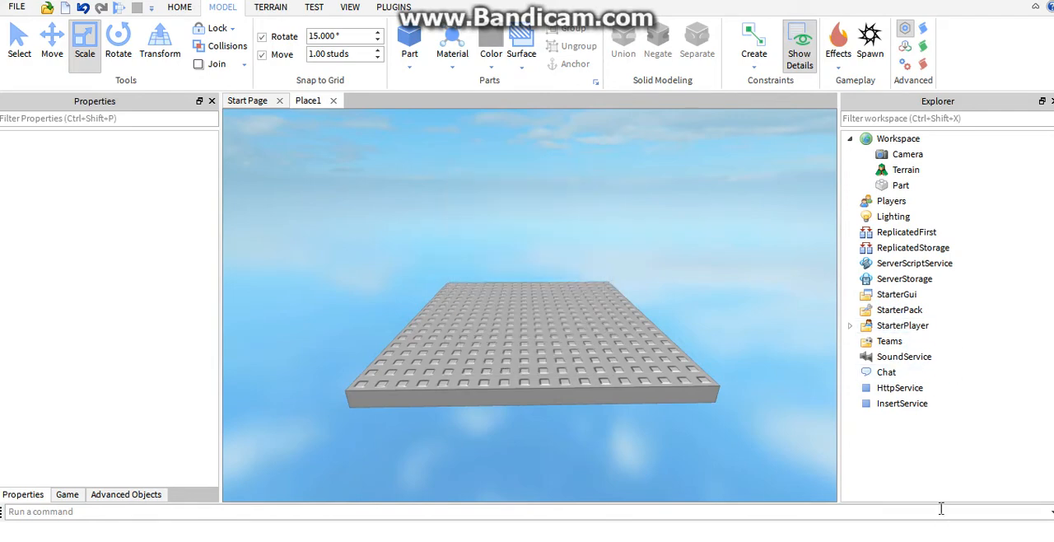
pyautogui.click(890, 341)
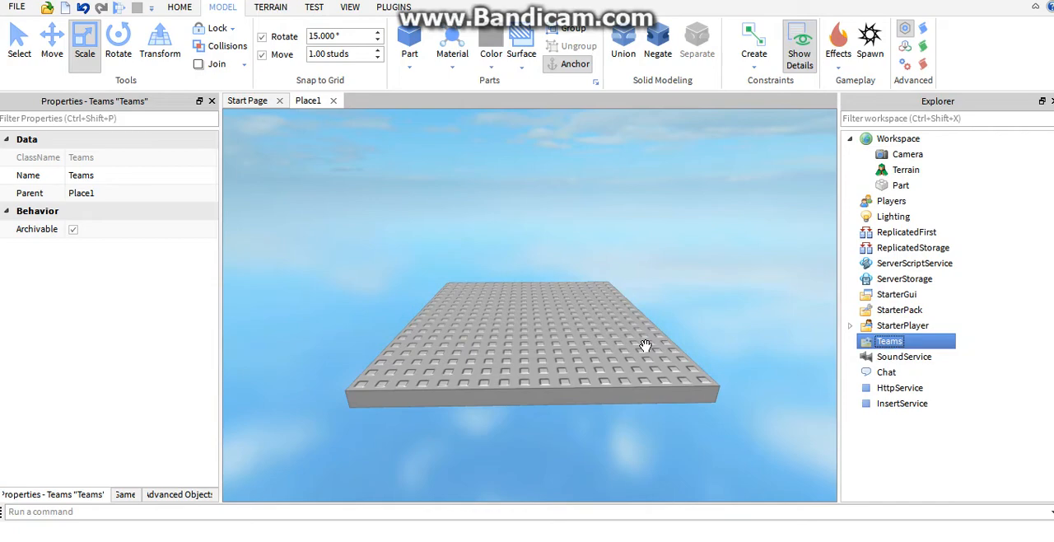
# Insert three Team objects under Teams from the Advanced Objects panel.
pyautogui.click(125, 494)
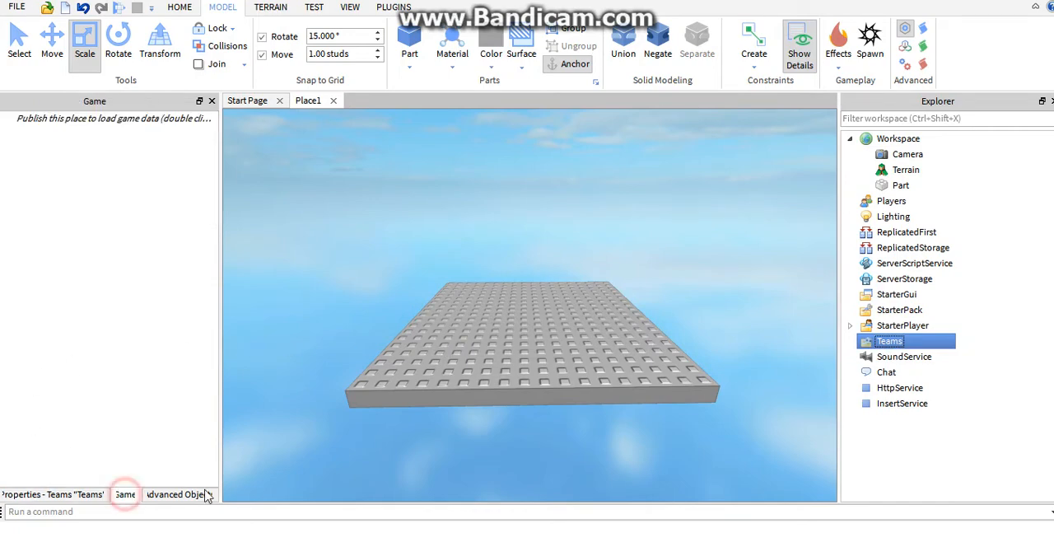
pyautogui.click(177, 495)
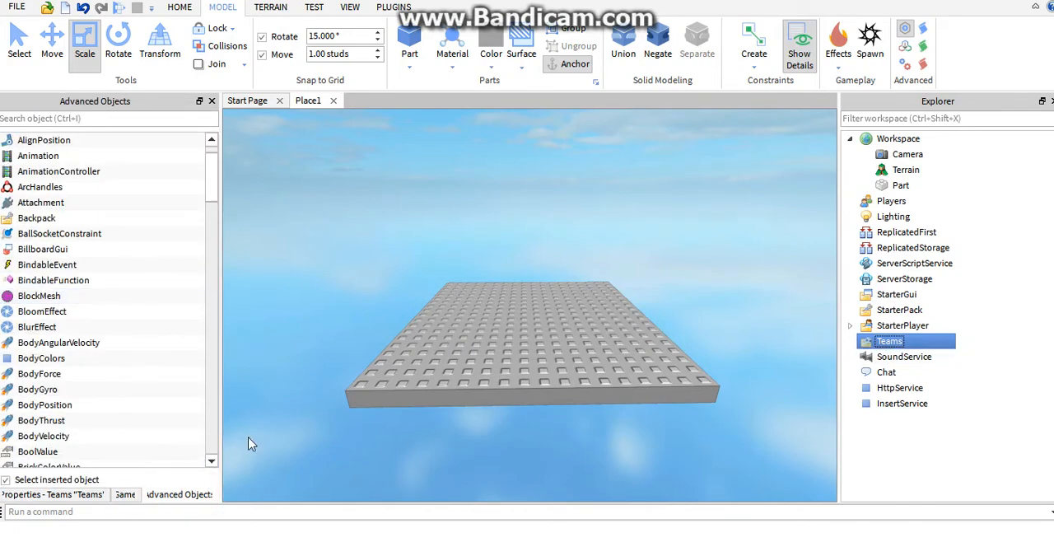
pyautogui.moveTo(646, 298)
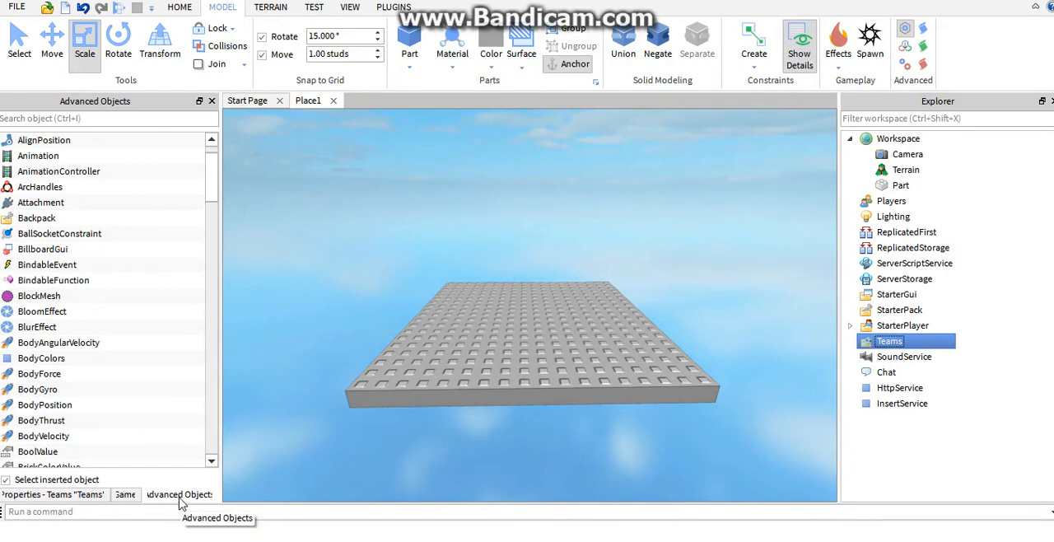
pyautogui.moveTo(917, 99)
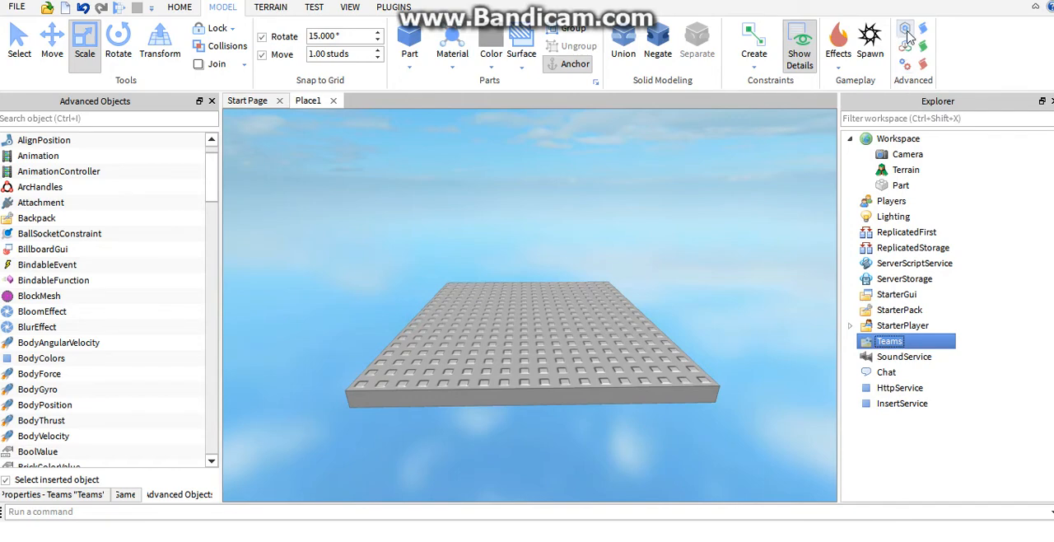
pyautogui.moveTo(906, 32)
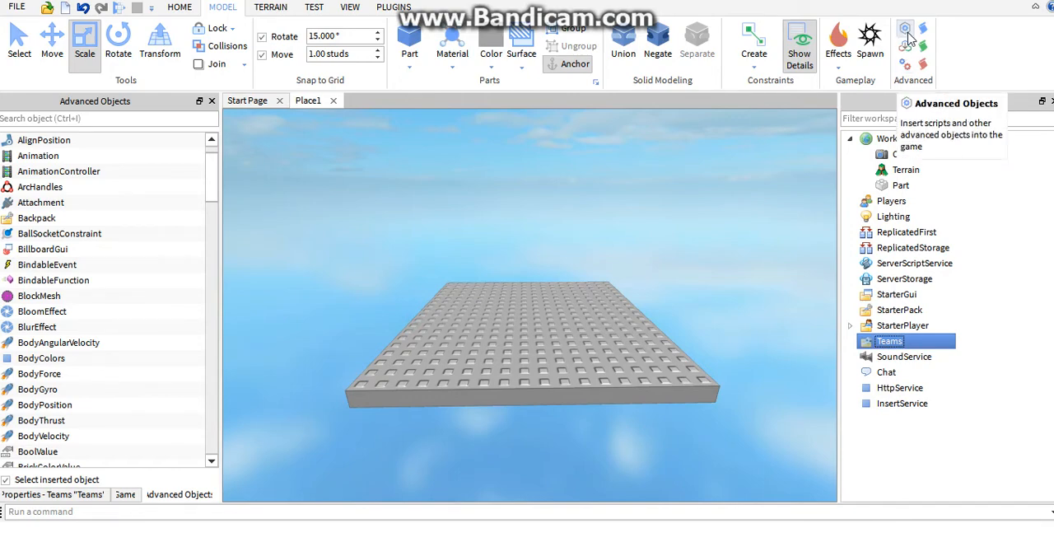
pyautogui.scroll(-3)
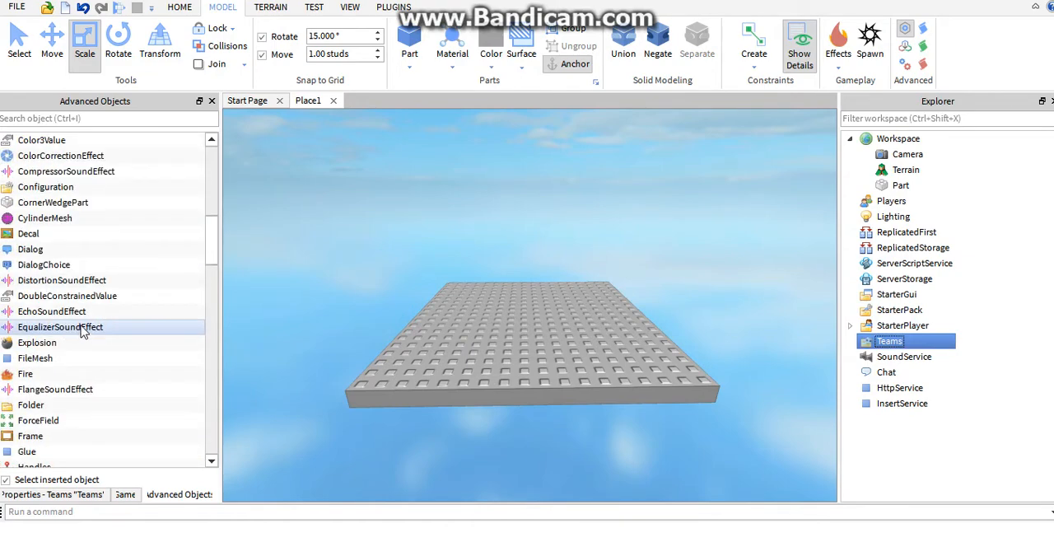
pyautogui.scroll(-3)
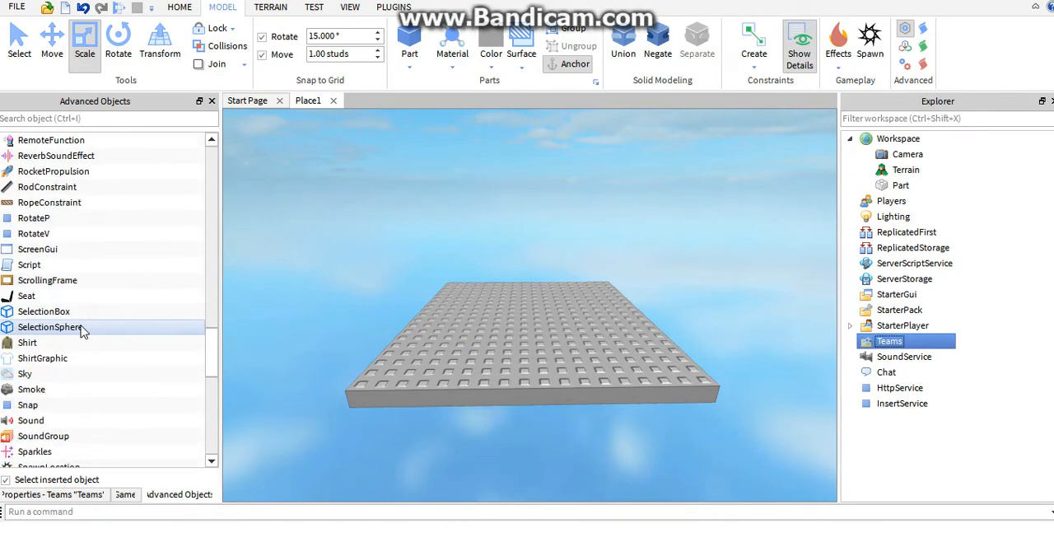
pyautogui.scroll(-3)
pyautogui.write('One')
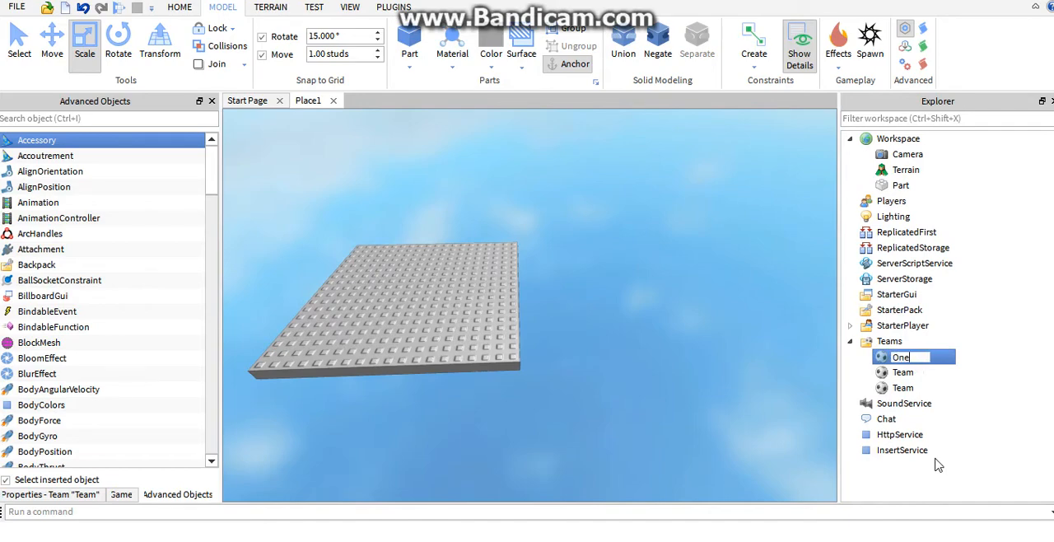
# Rename the three teams One, Two and Three in Explorer.
pyautogui.click(903, 372)
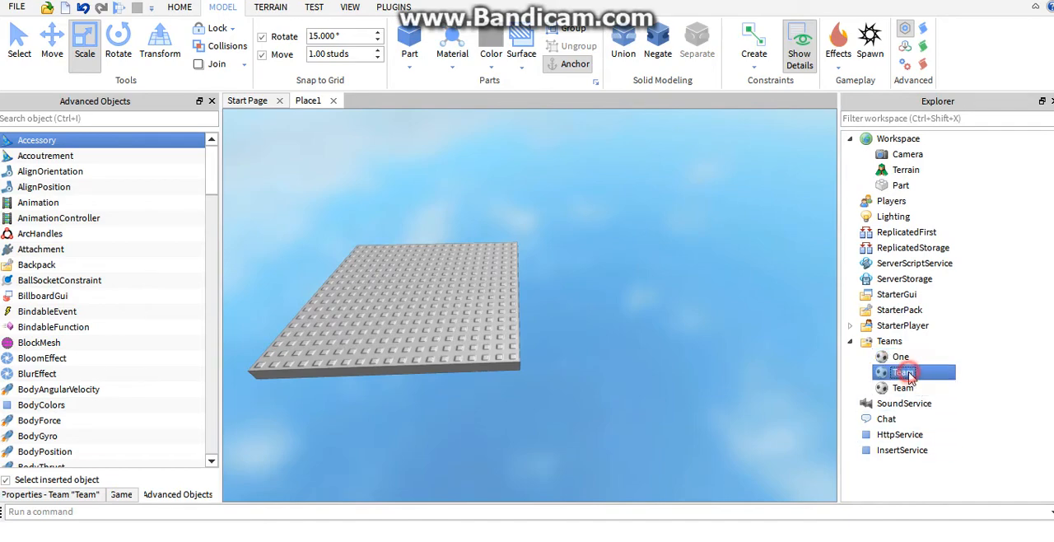
pyautogui.doubleClick(906, 373)
pyautogui.write('Two')
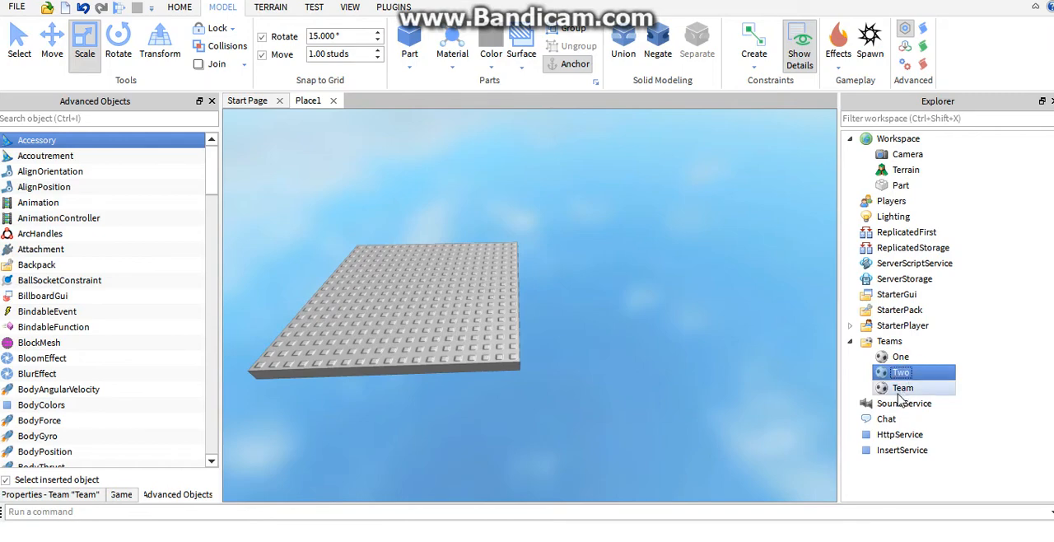
pyautogui.click(902, 388)
pyautogui.write('hree')
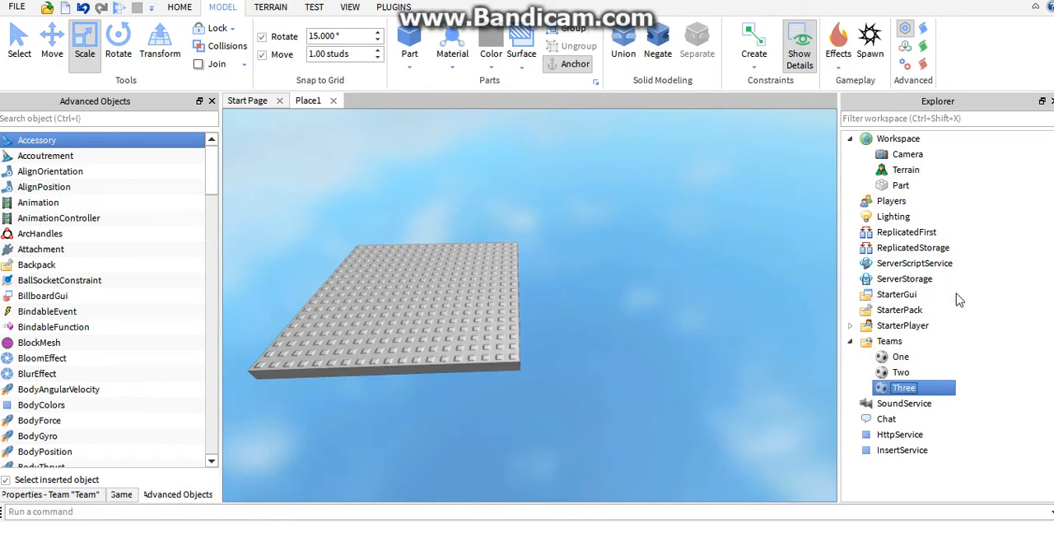
pyautogui.click(901, 356)
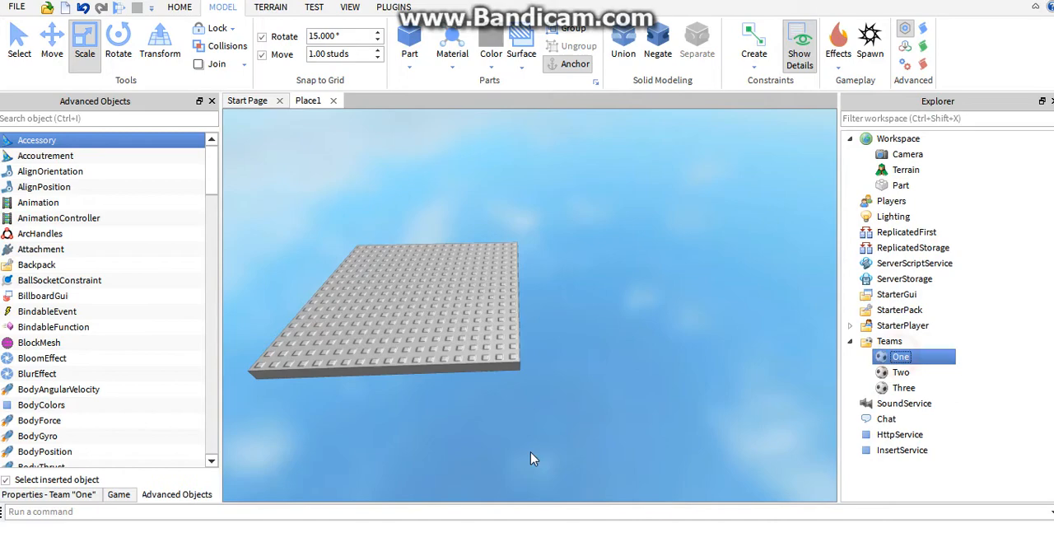
# Set team Two's TeamColor to Dark blue, then select team Three's TeamColor.
pyautogui.click(49, 494)
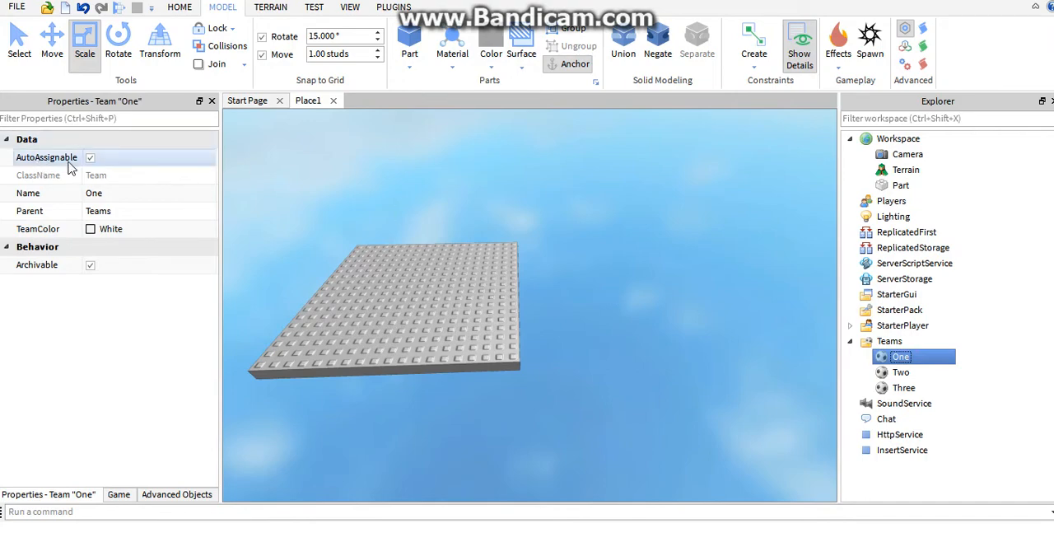
pyautogui.moveTo(367, 280)
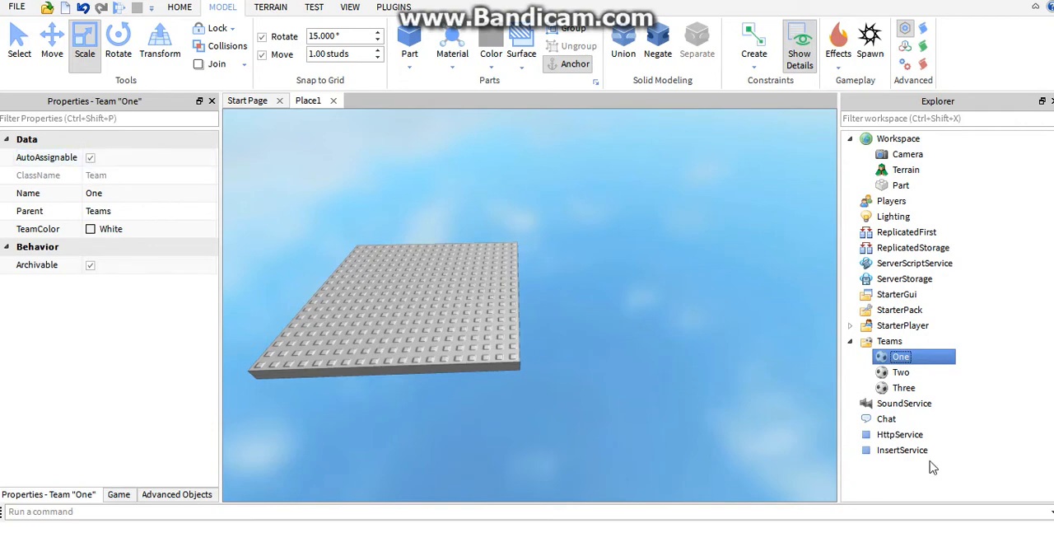
pyautogui.click(901, 371)
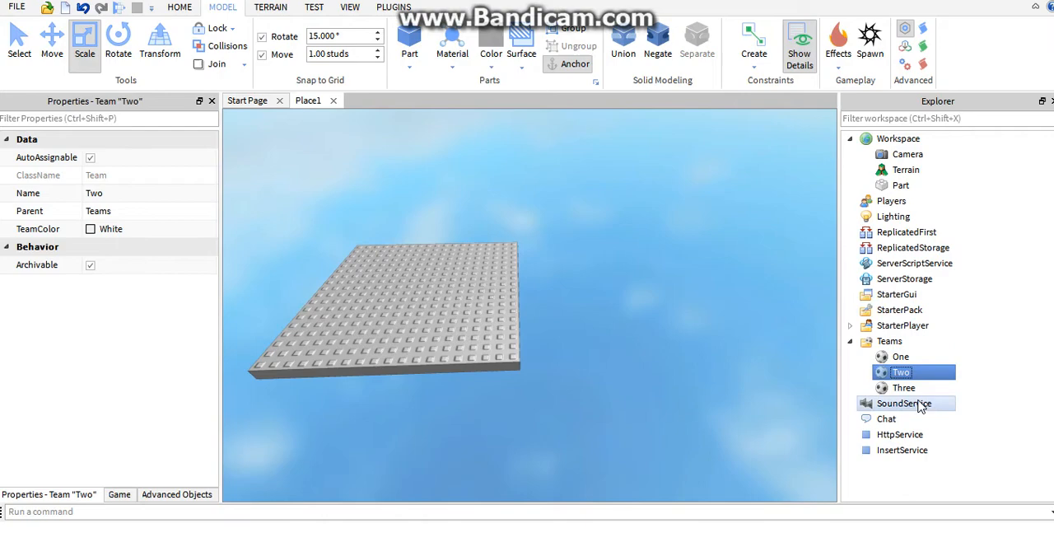
pyautogui.click(903, 387)
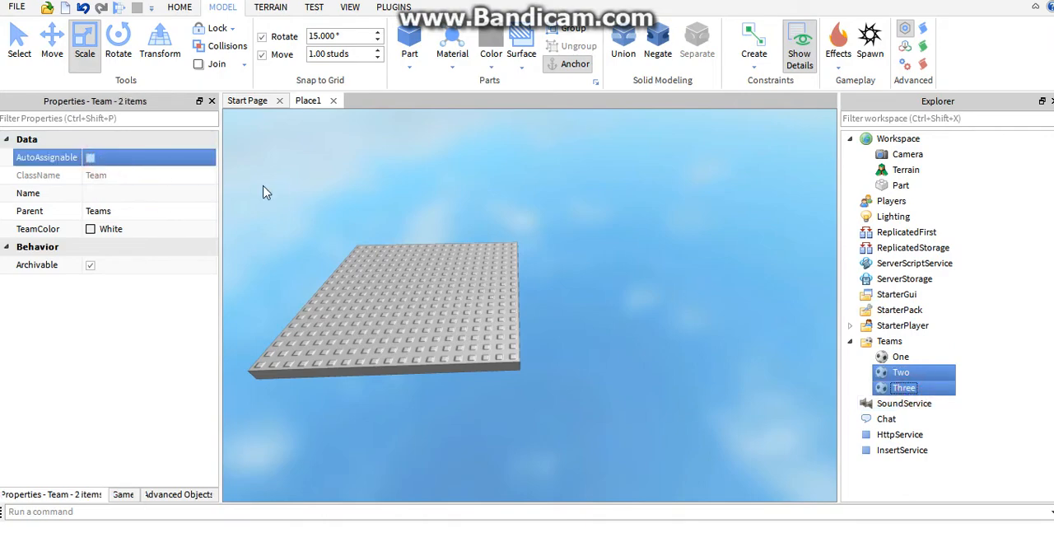
pyautogui.moveTo(700, 320)
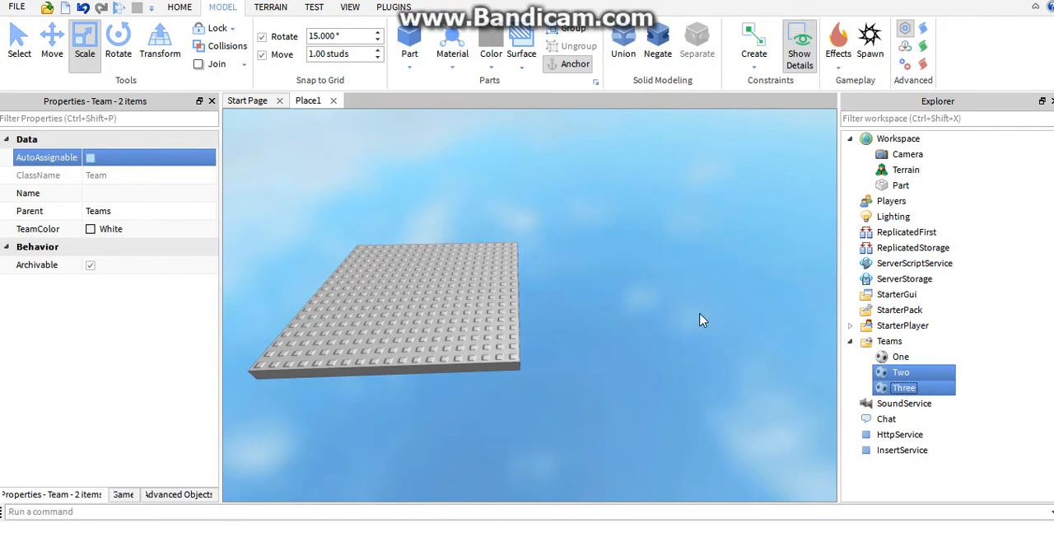
pyautogui.click(901, 371)
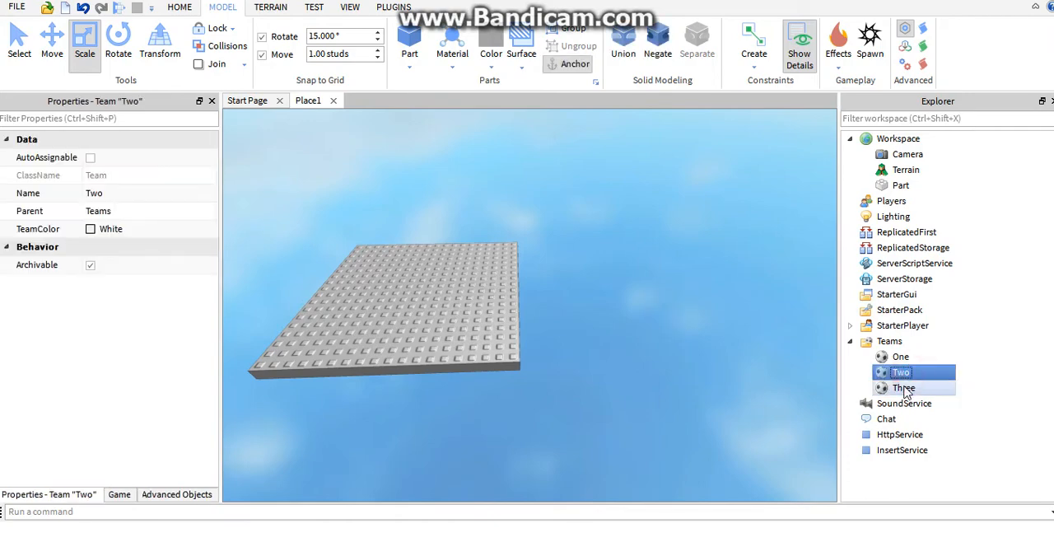
pyautogui.click(91, 229)
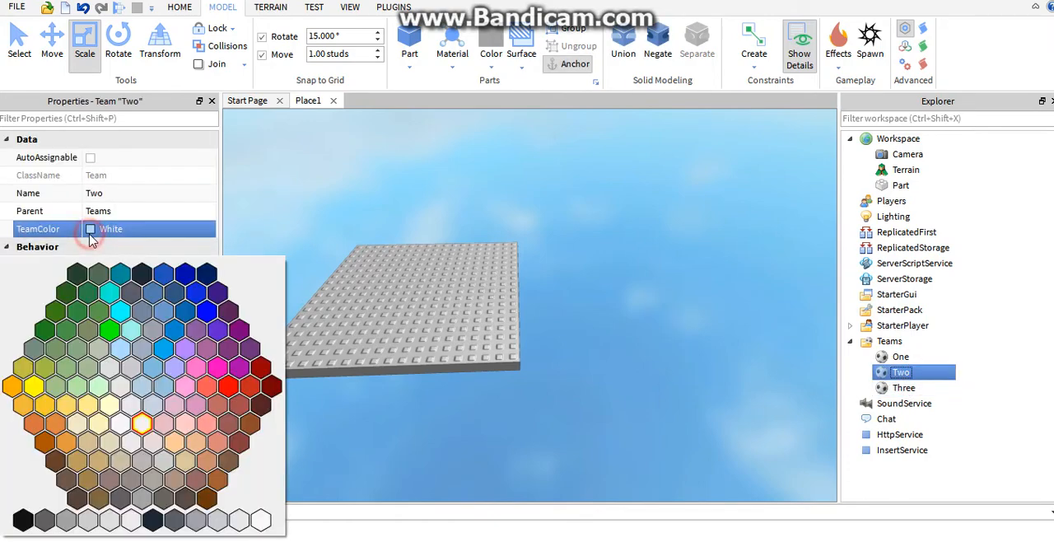
pyautogui.click(184, 273)
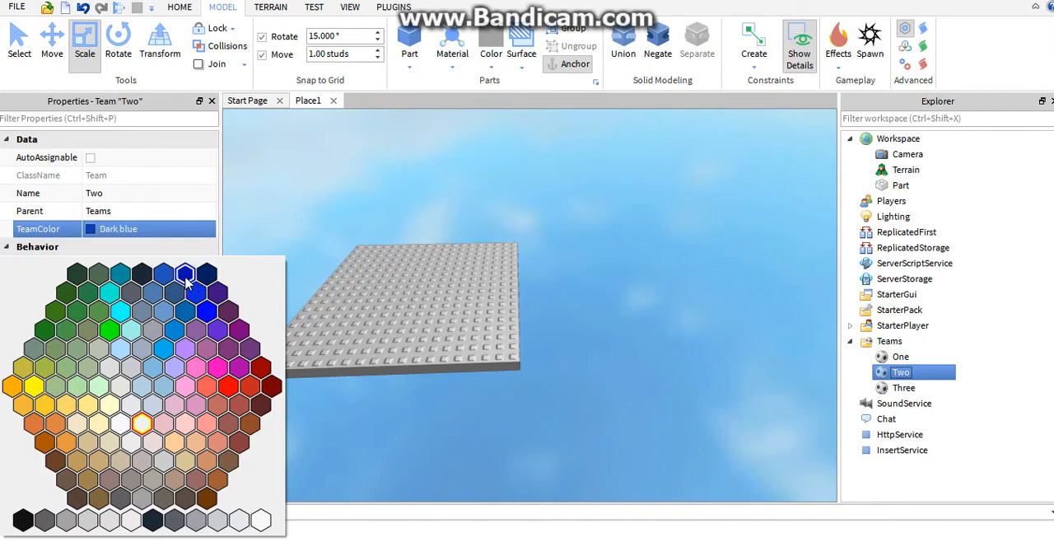
pyautogui.click(185, 276)
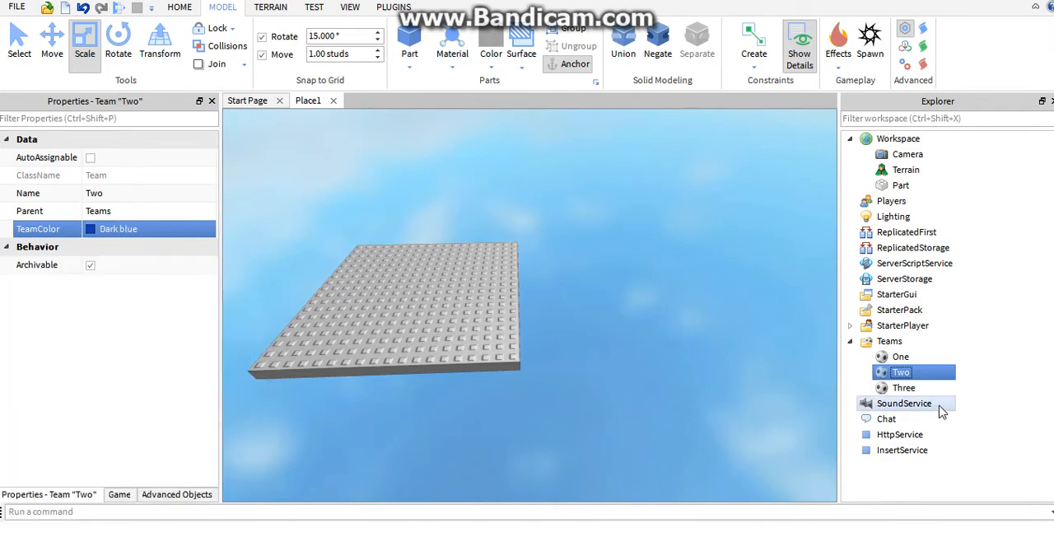
pyautogui.click(904, 387)
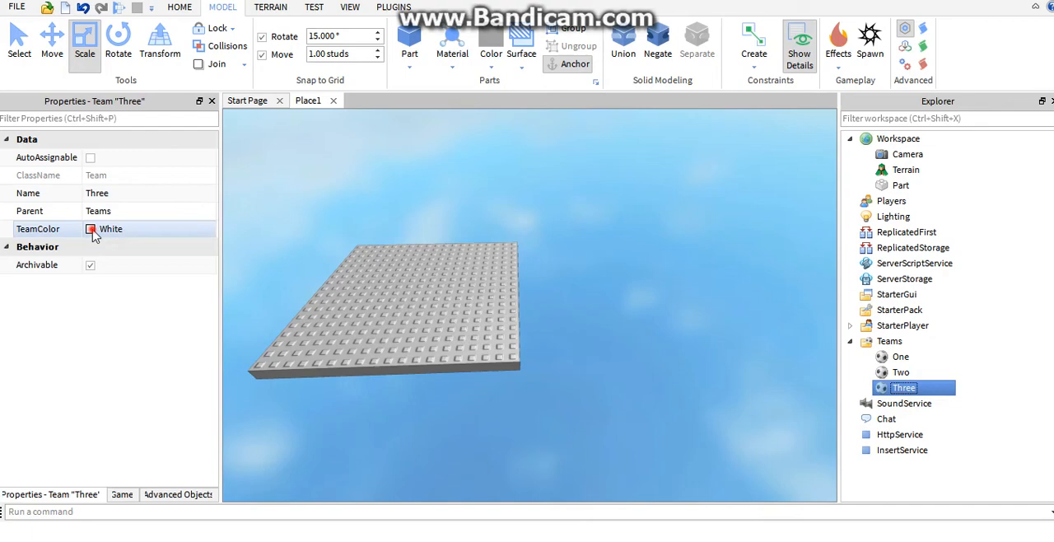
pyautogui.click(90, 229)
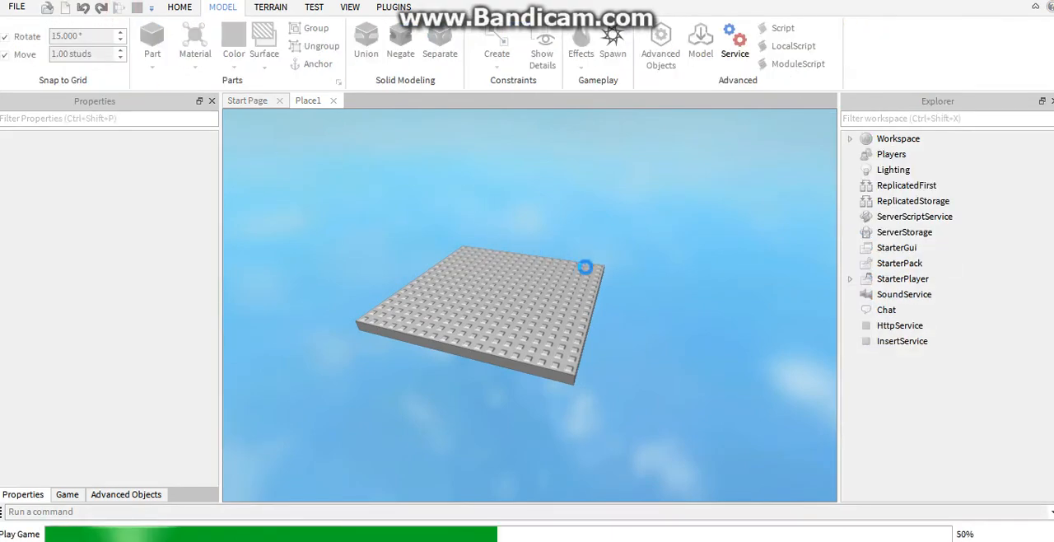
# Run a quick play test, then add three SpawnLocations with the Spawn button.
pyautogui.click(20, 534)
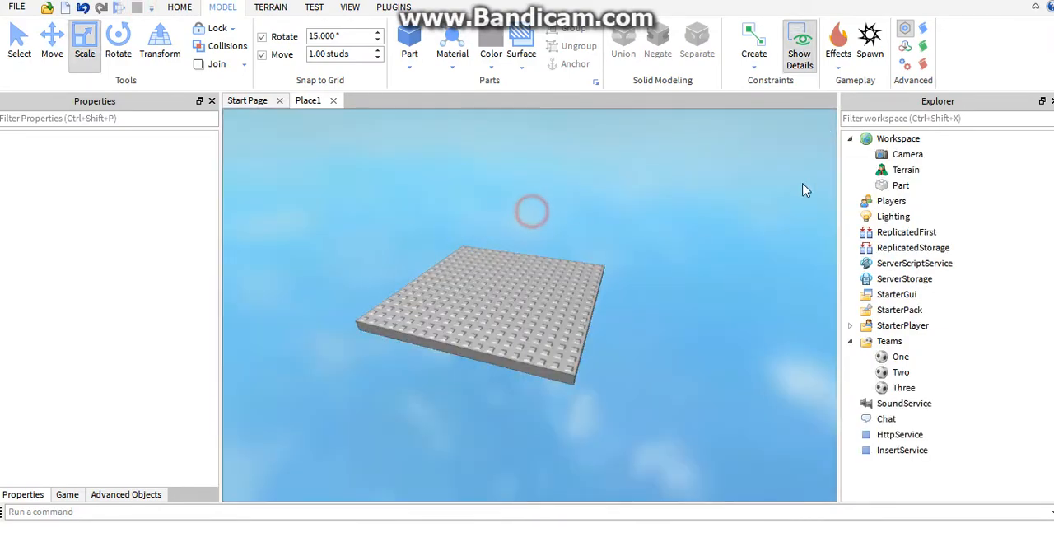
pyautogui.click(869, 37)
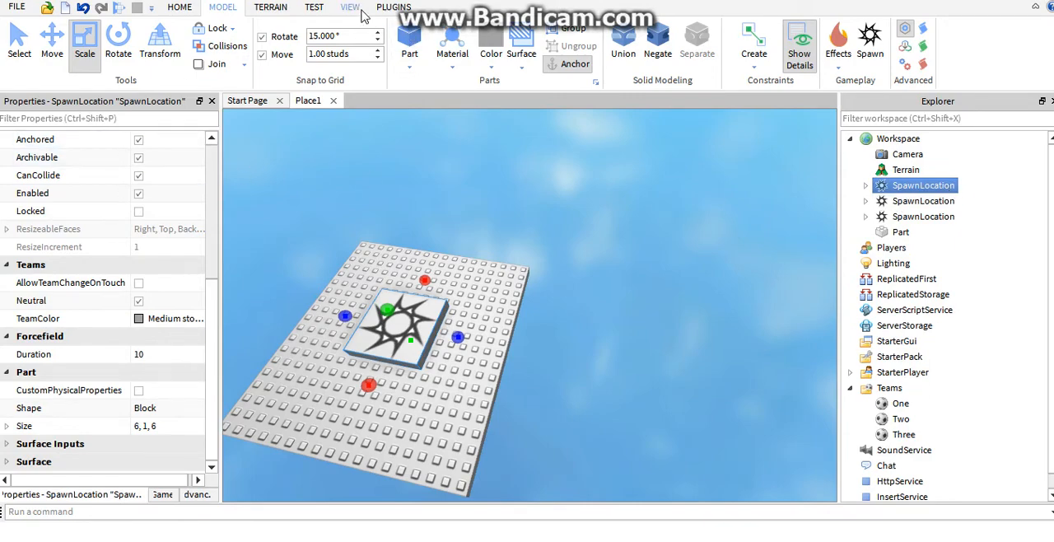
# Uncheck Neutral on the spawn locations and enable AllowTeamChangeOnTouch on two.
pyautogui.click(350, 7)
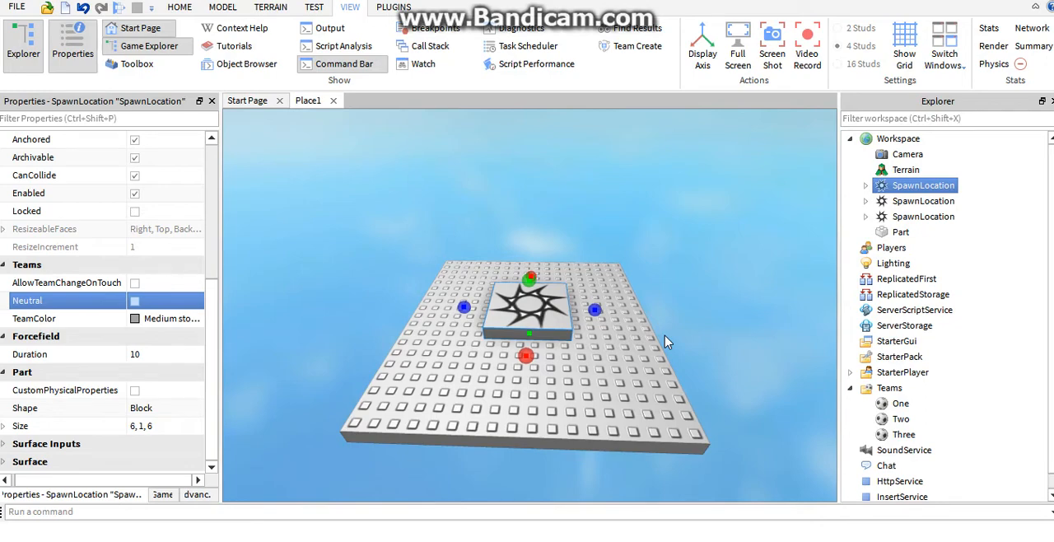
pyautogui.click(135, 283)
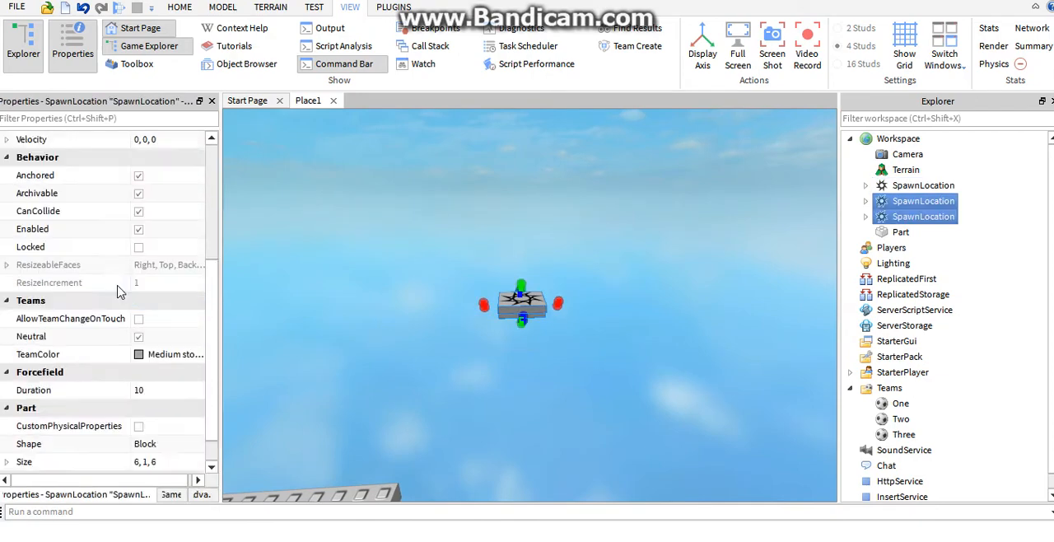
pyautogui.click(138, 318)
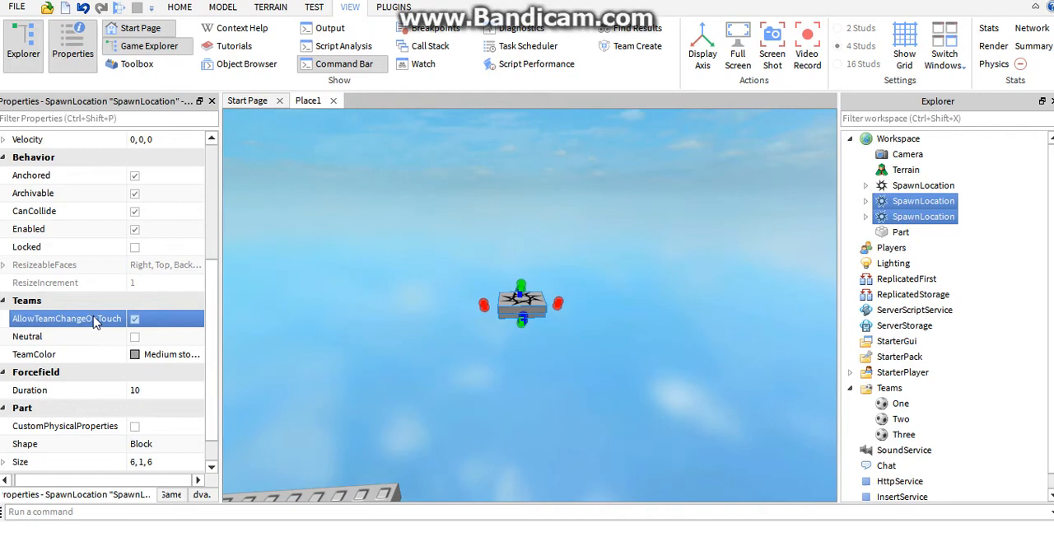
pyautogui.moveTo(66, 319)
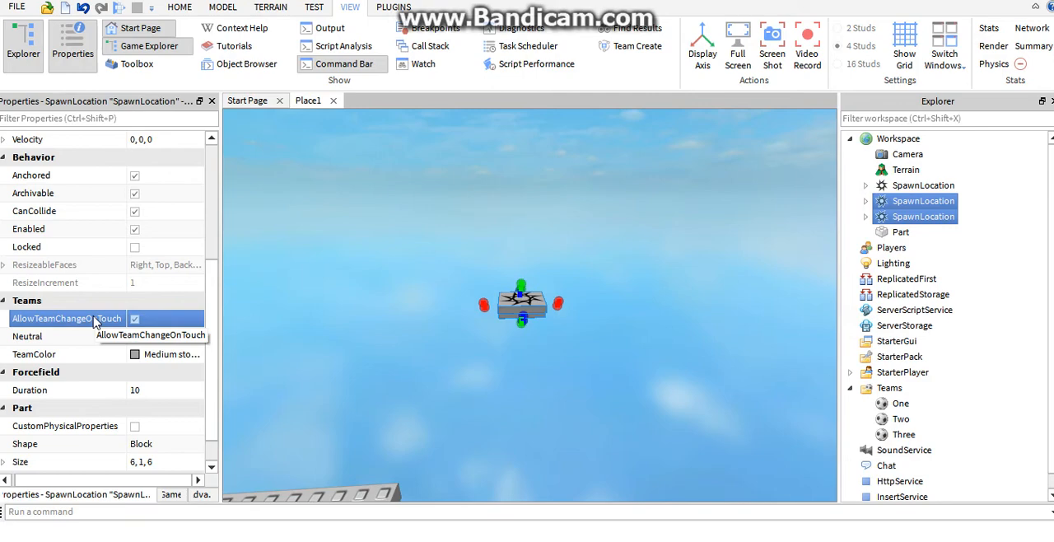
pyautogui.moveTo(303, 292)
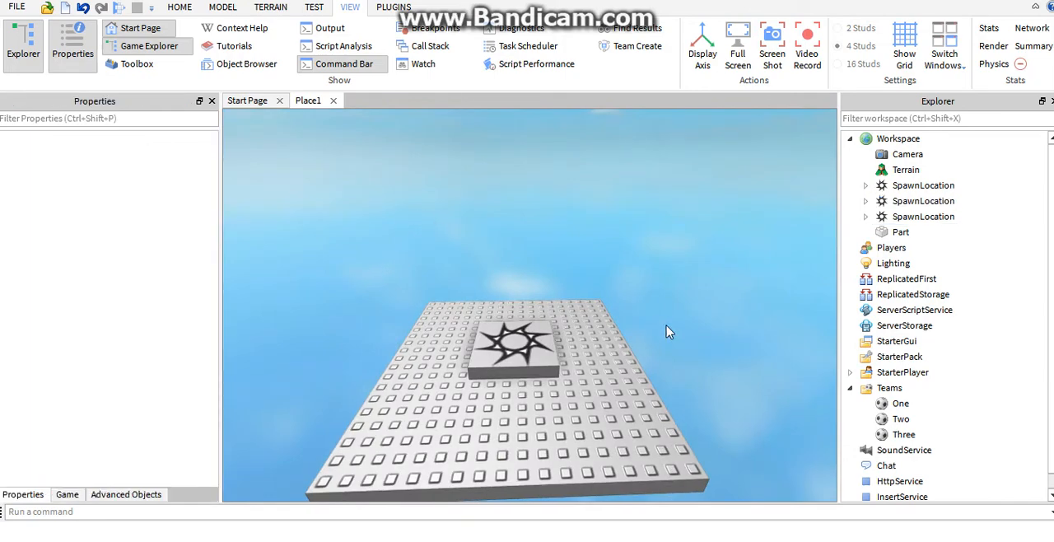
# Set team One's TeamColor to White, then edit the first SpawnLocation's BrickColor.
pyautogui.click(923, 185)
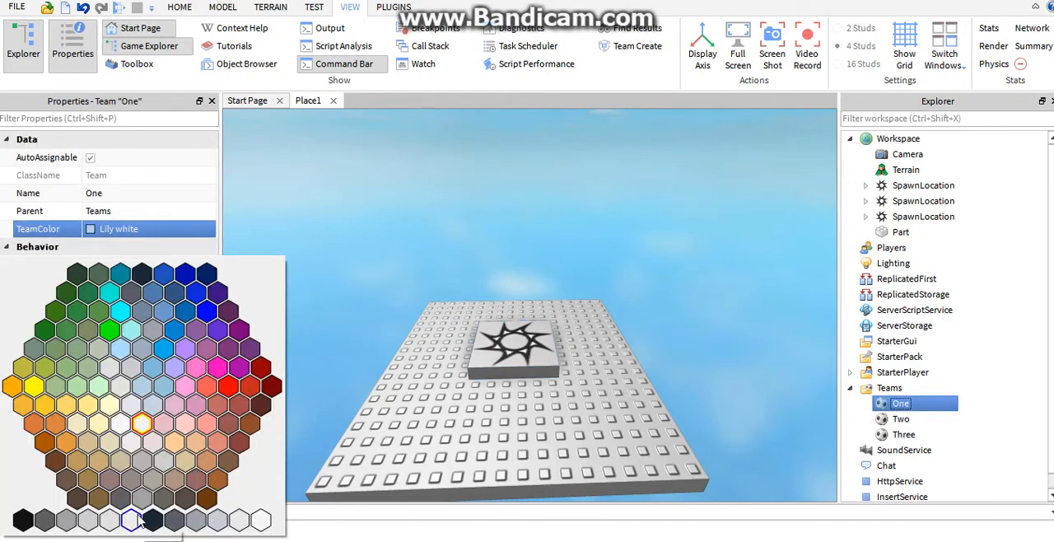
pyautogui.click(262, 519)
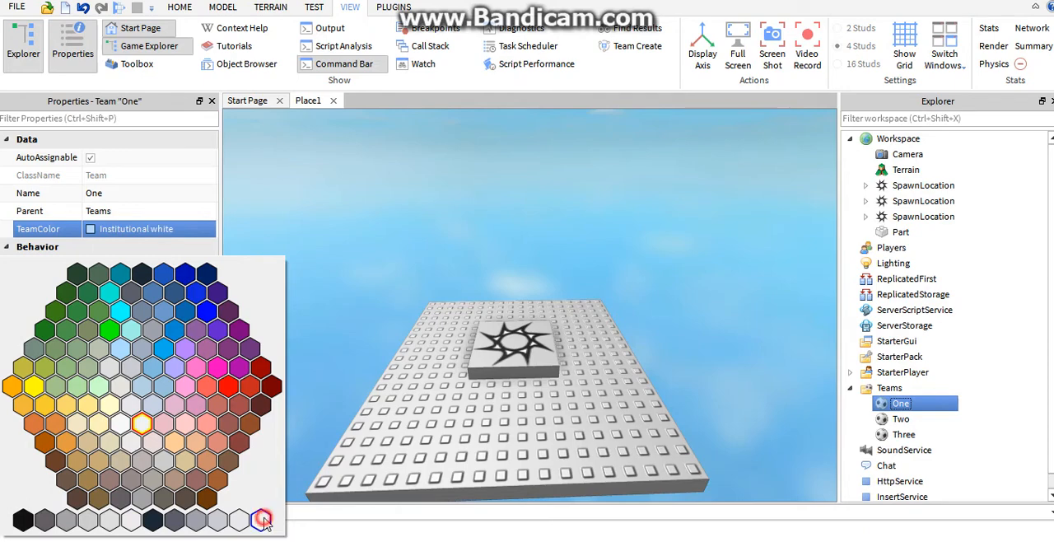
pyautogui.click(261, 519)
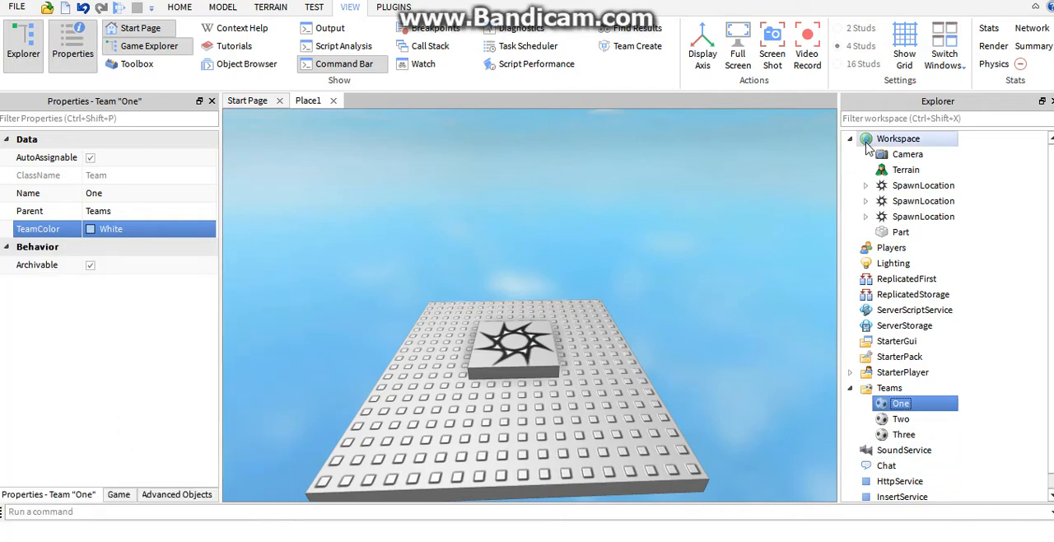
pyautogui.click(923, 185)
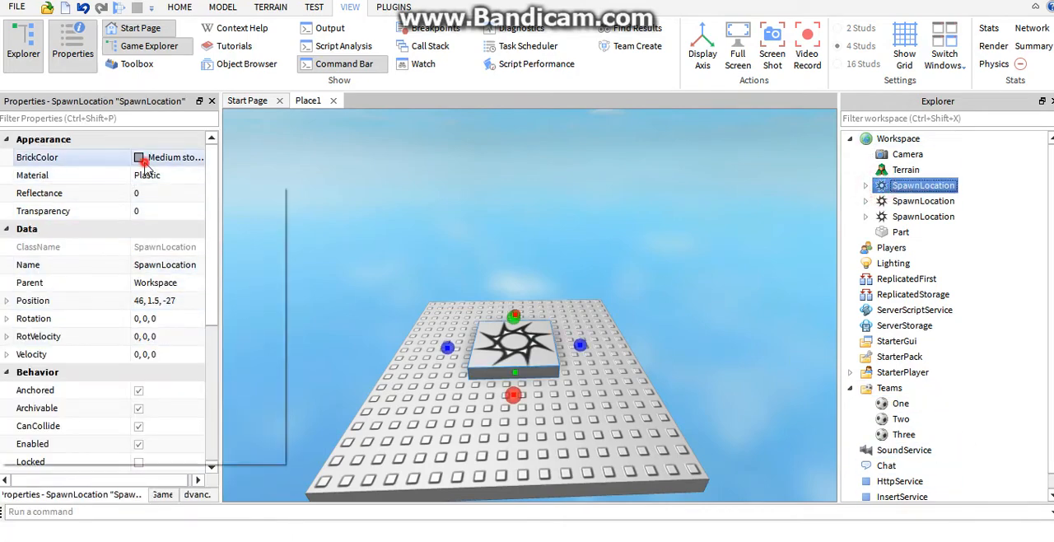
pyautogui.click(140, 157)
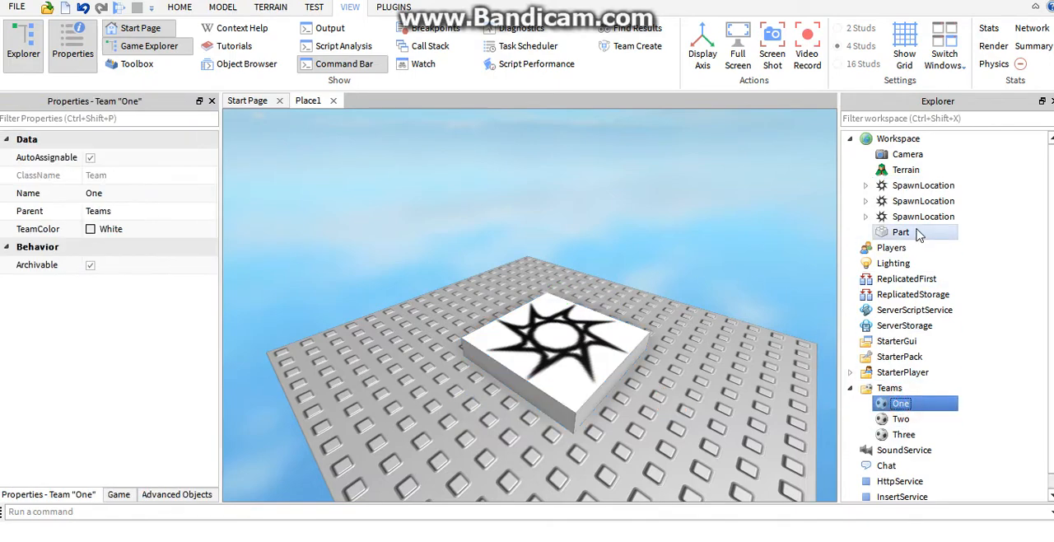
# Duplicate the Part and raise the copy above the baseplate.
pyautogui.click(924, 184)
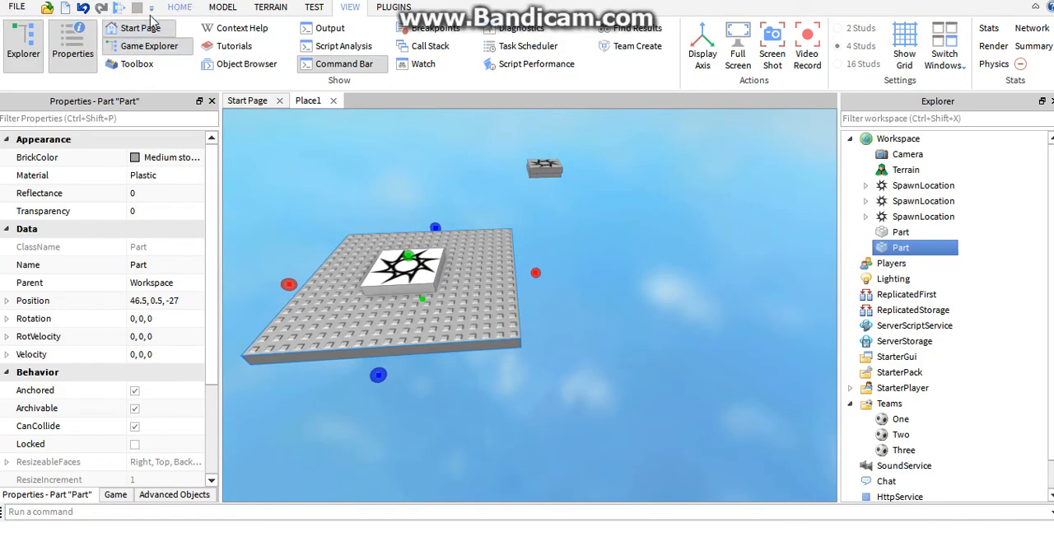
pyautogui.click(222, 7)
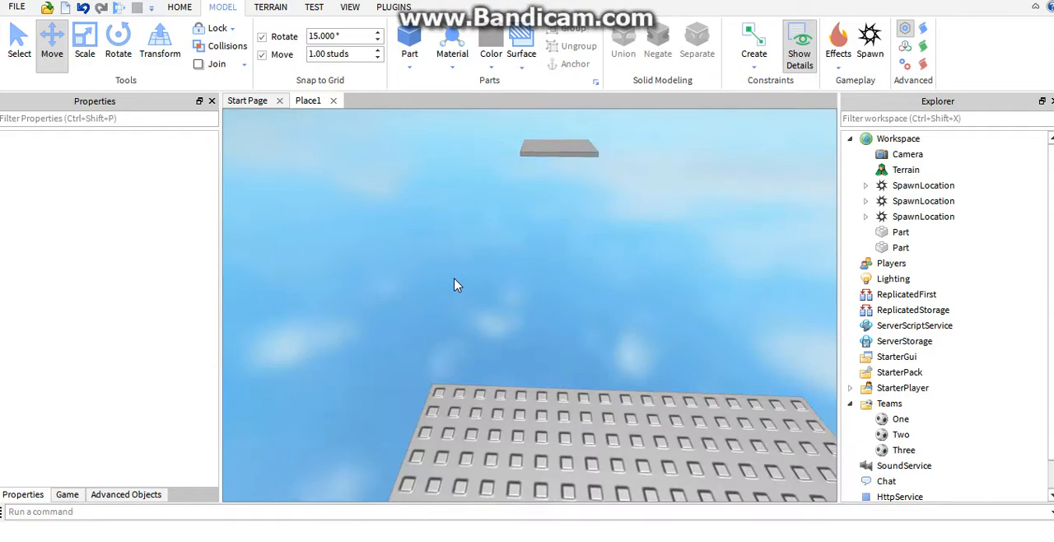
# Add a third Part and stretch it into a long narrow bridge between the platforms.
pyautogui.click(900, 263)
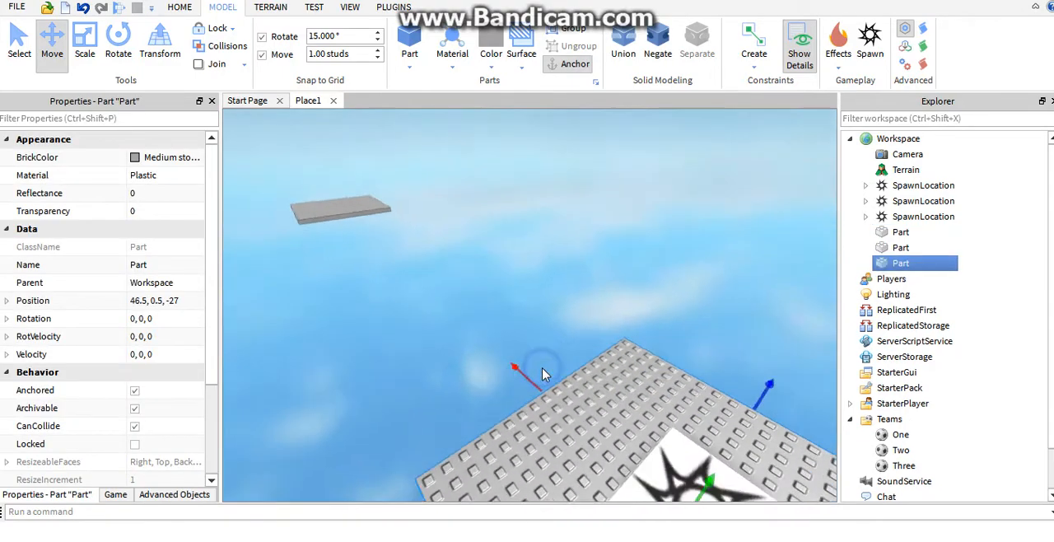
pyautogui.click(84, 39)
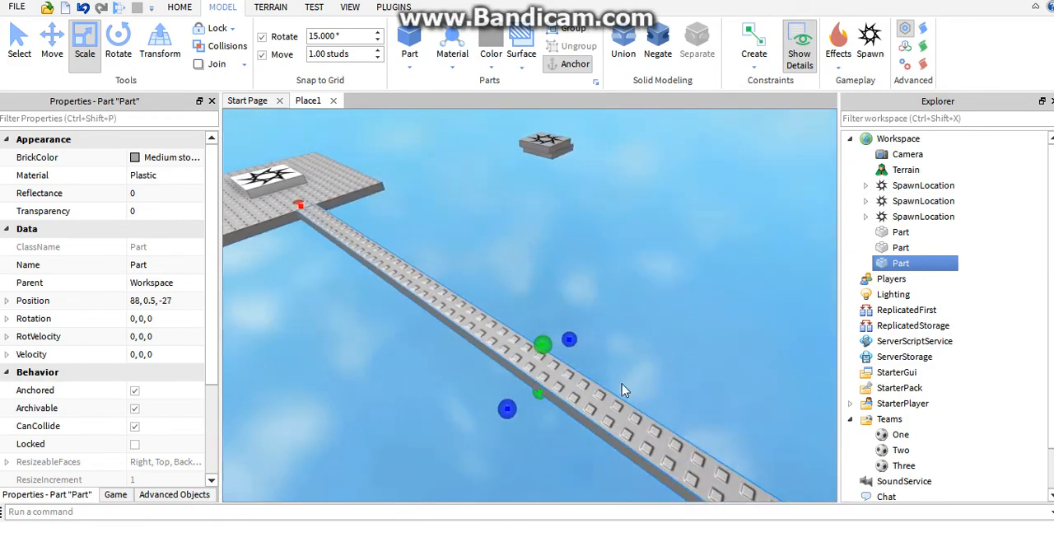
pyautogui.click(620, 311)
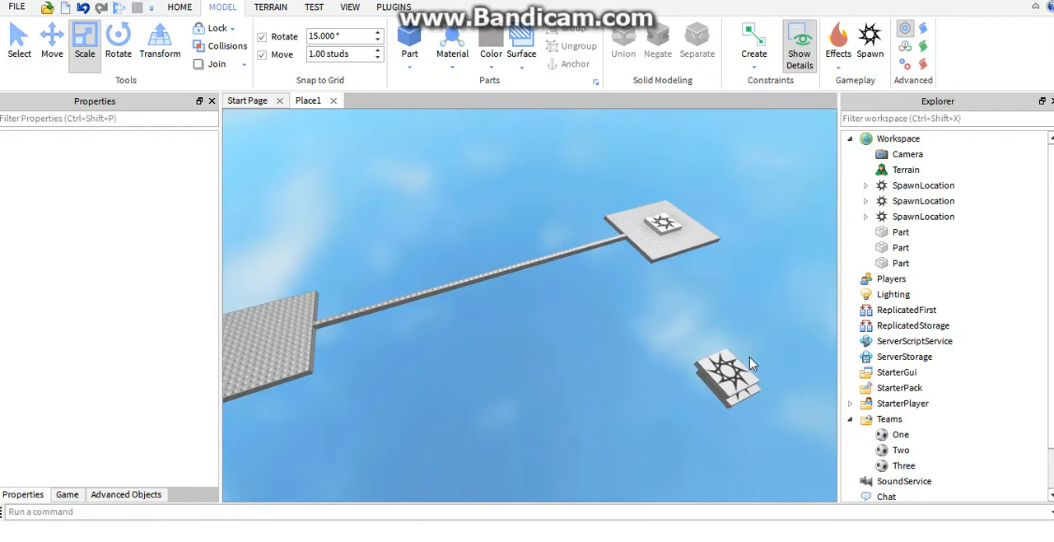
# Set the spawn pad's BrickColor to dark blue, checking team Two's TeamColor.
pyautogui.click(403, 330)
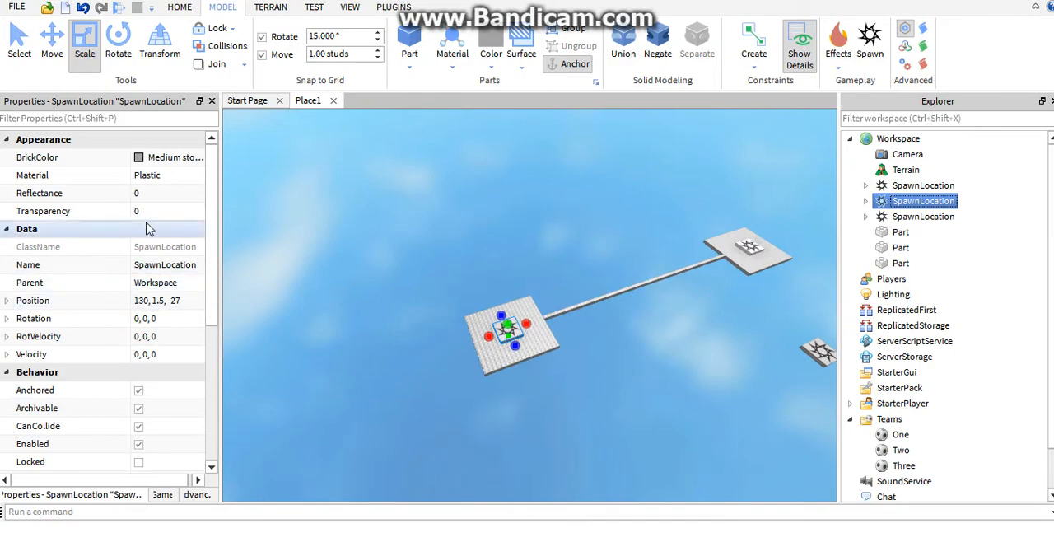
pyautogui.click(148, 174)
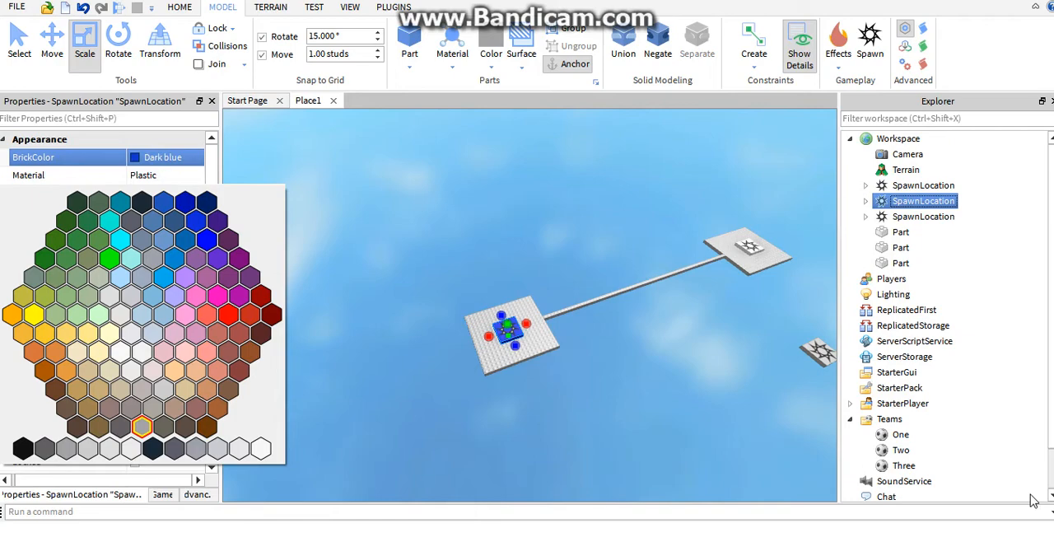
pyautogui.click(901, 450)
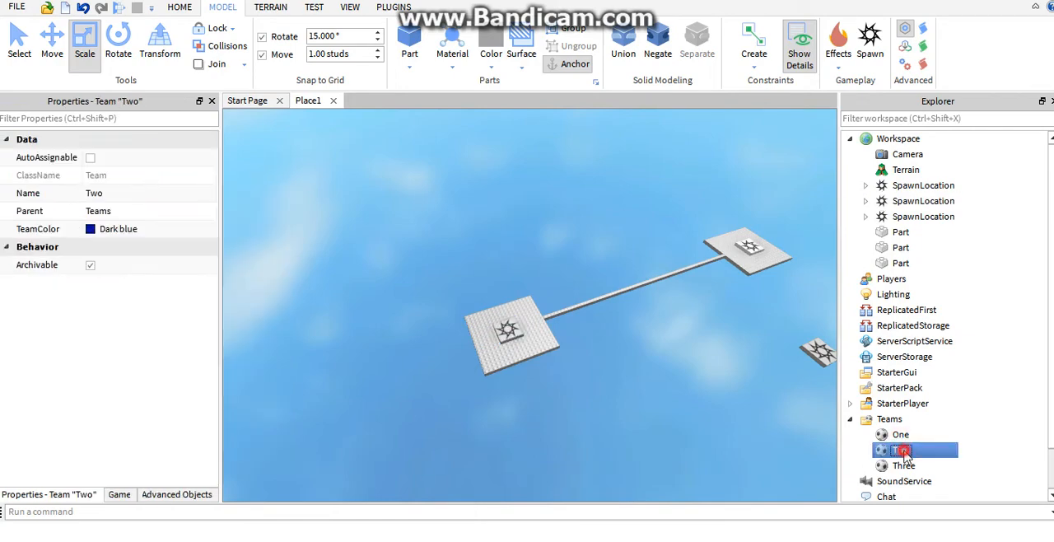
pyautogui.click(923, 185)
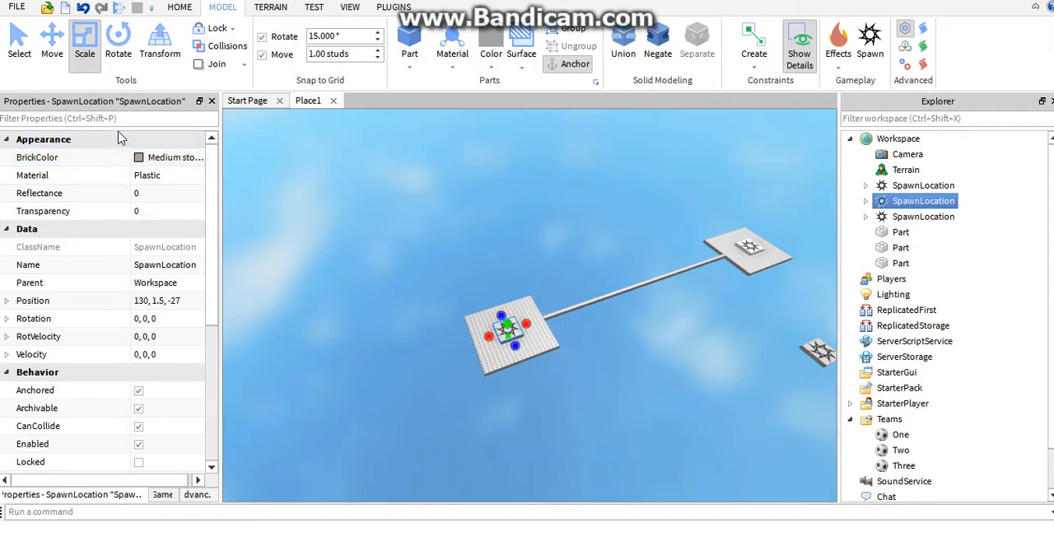
pyautogui.click(173, 156)
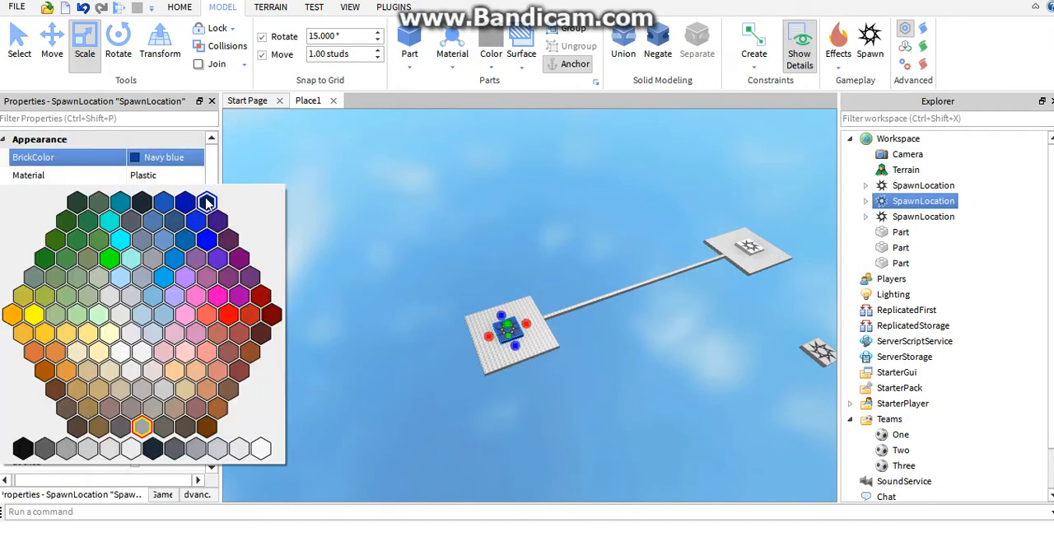
pyautogui.click(207, 204)
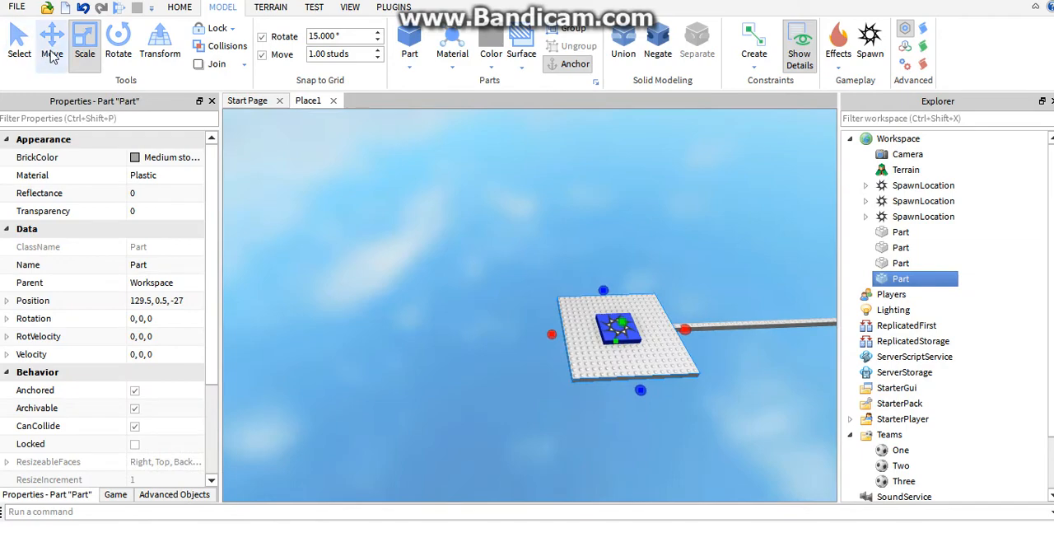
# Select the bridge beam and shorten a new beam piece with the Scale tool.
pyautogui.click(51, 37)
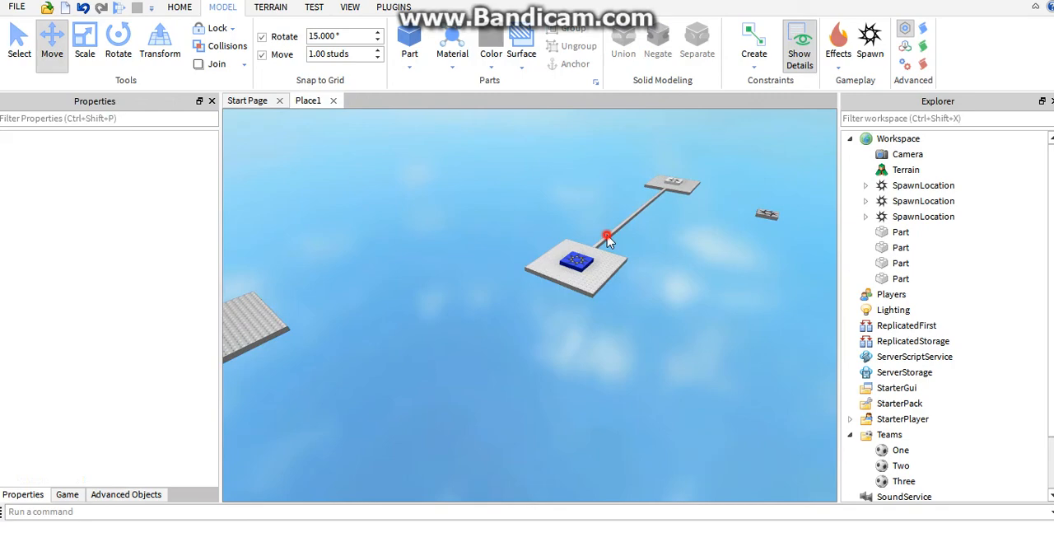
pyautogui.click(607, 239)
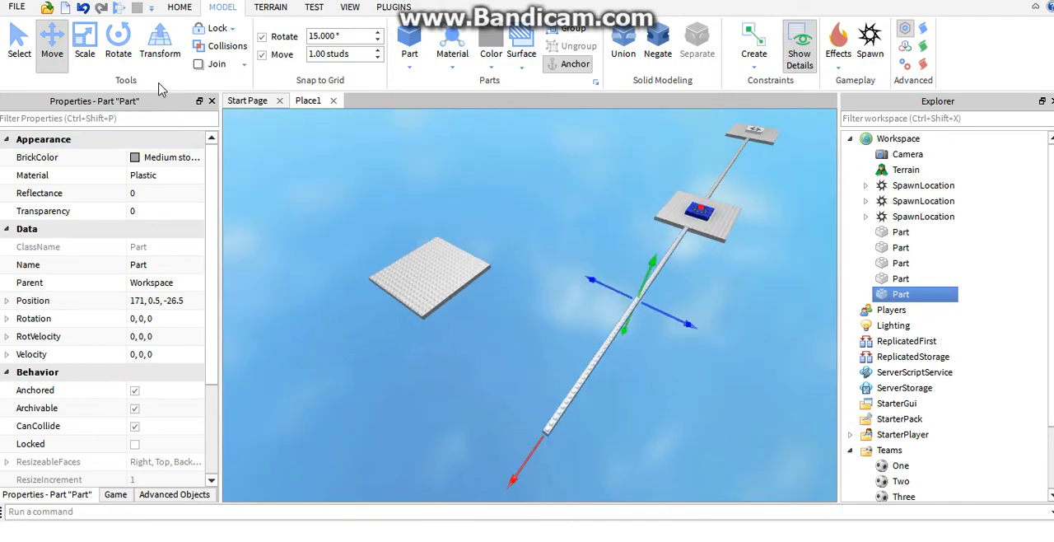
pyautogui.click(84, 40)
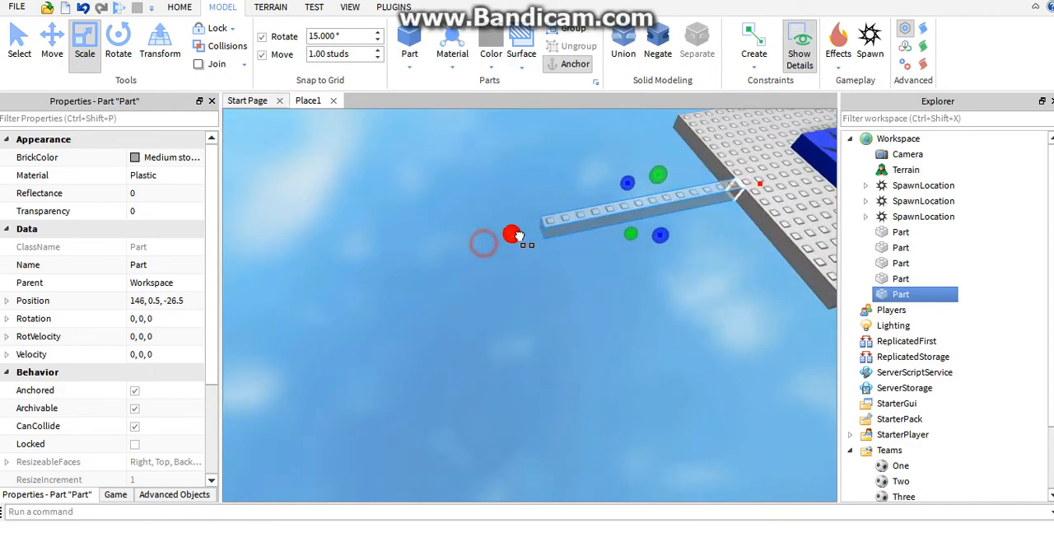
pyautogui.click(51, 34)
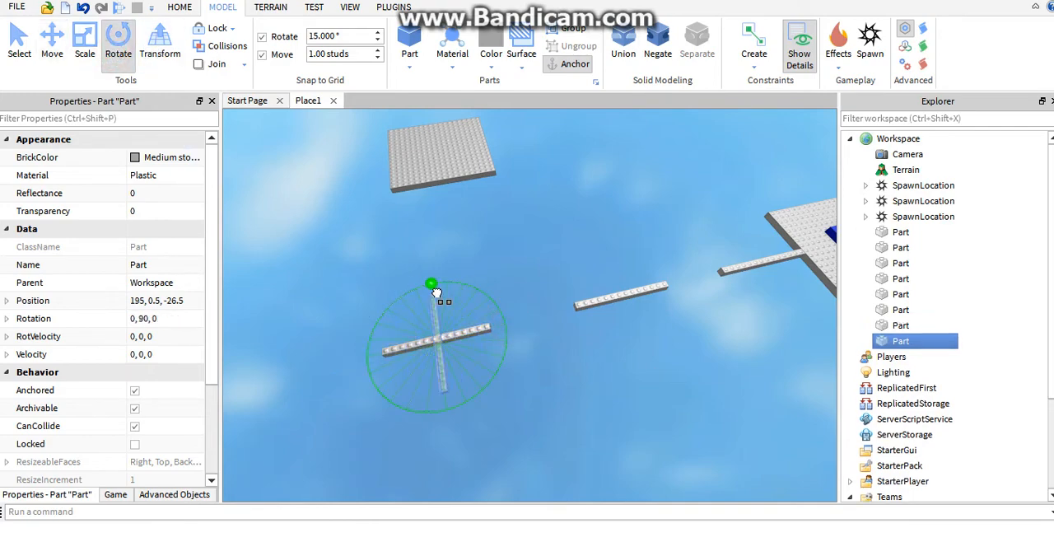
# Move the upright beam toward the far platform and slide the flat beam along its length.
pyautogui.click(51, 38)
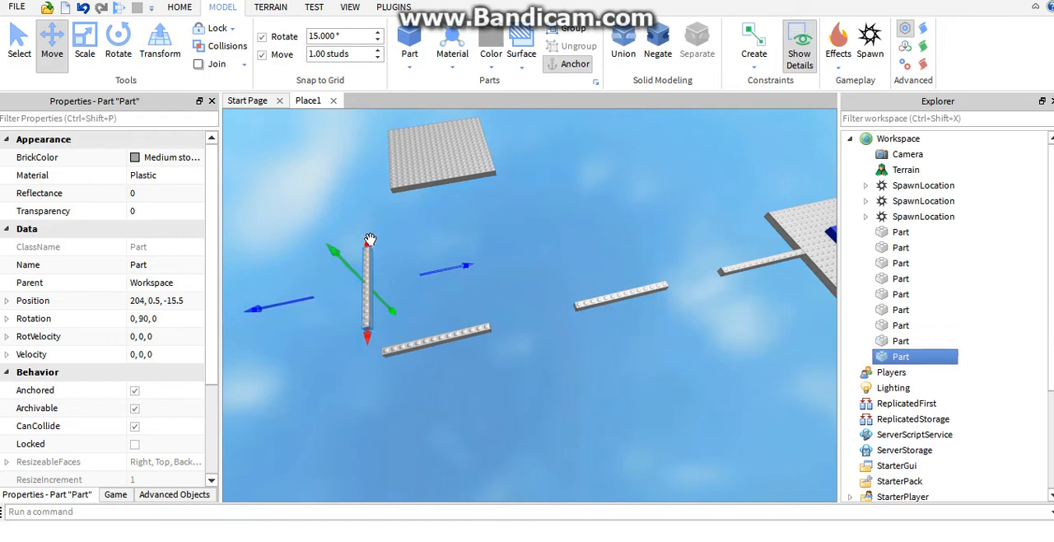
pyautogui.moveTo(367, 320); pyautogui.dragTo(368, 169)
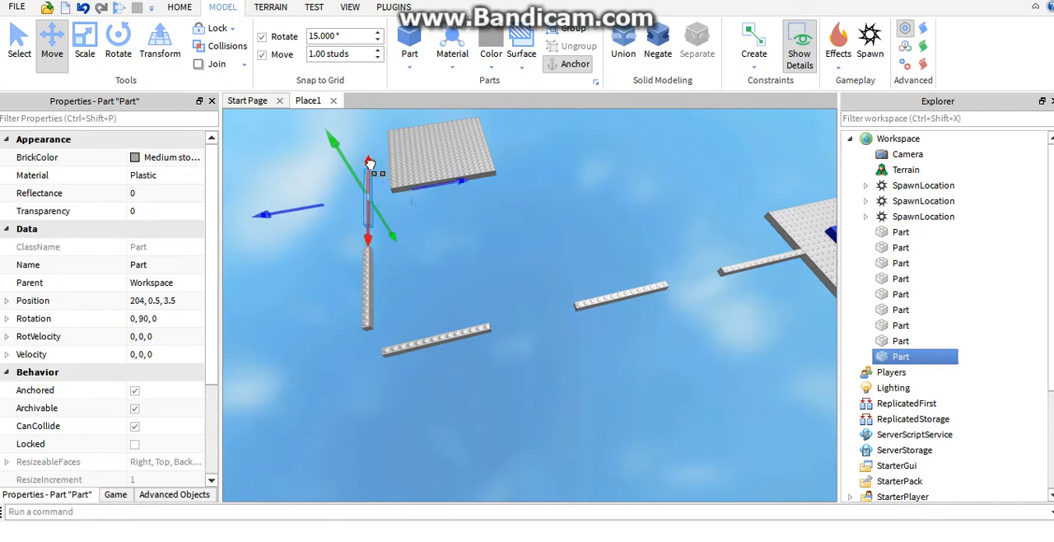
pyautogui.click(457, 324)
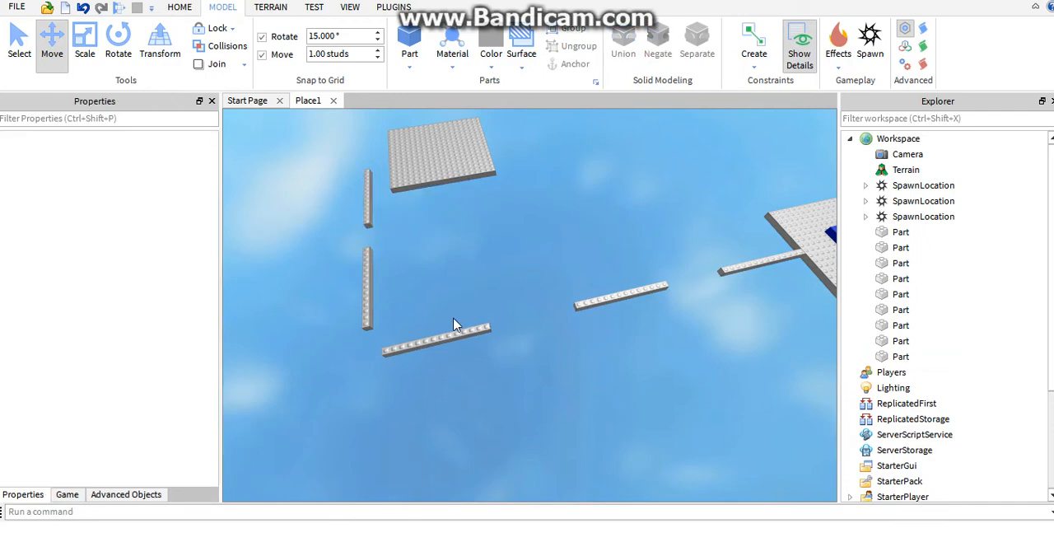
pyautogui.click(457, 321)
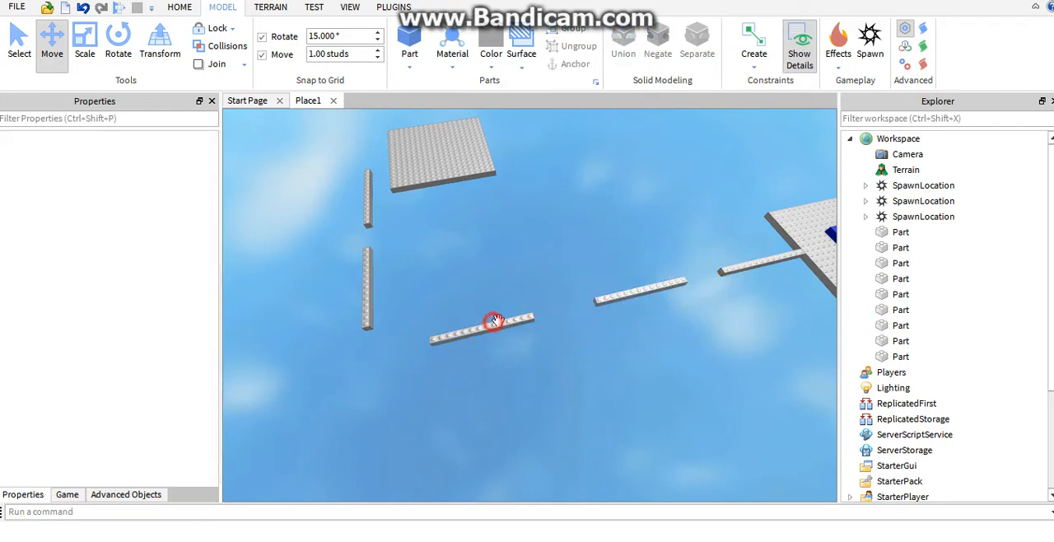
pyautogui.click(490, 321)
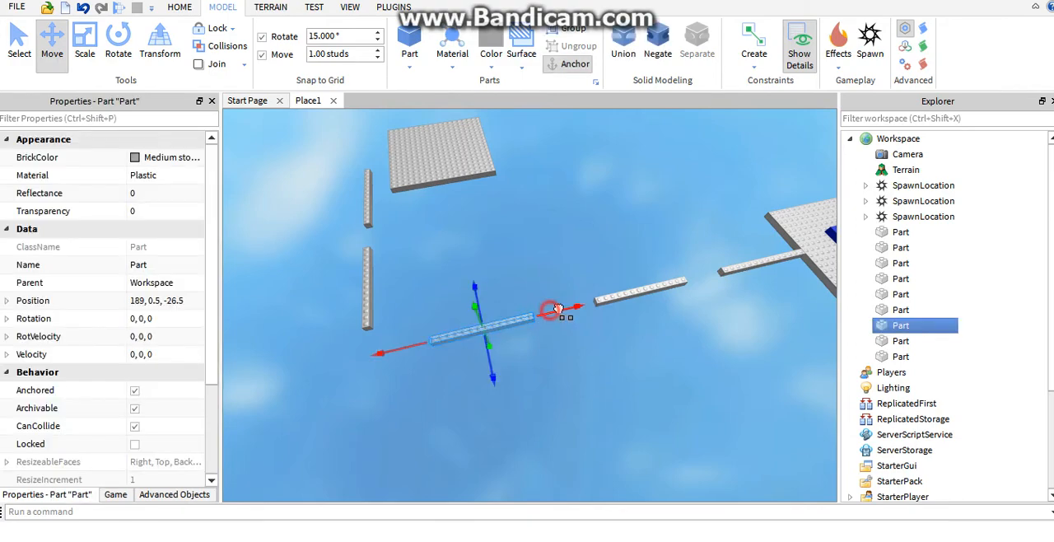
pyautogui.click(349, 248)
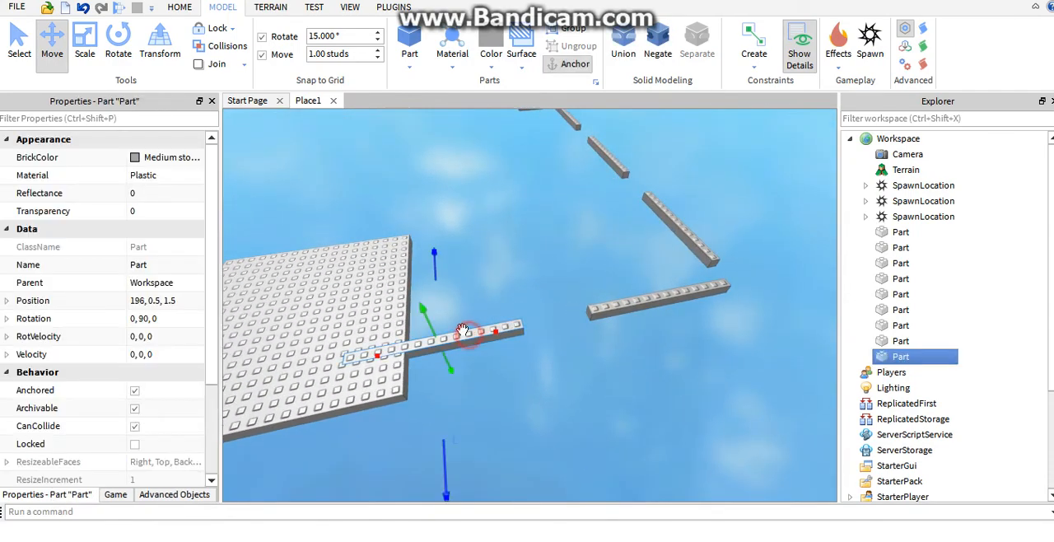
pyautogui.click(84, 37)
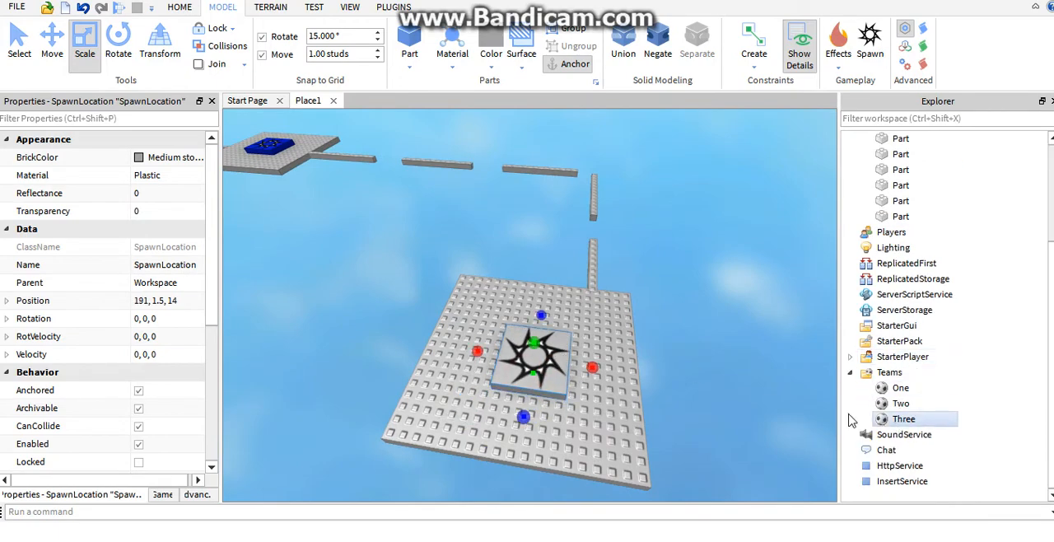
# Set the end SpawnLocation's TeamColor to red, then select the first SpawnLocation.
pyautogui.scroll(-3)
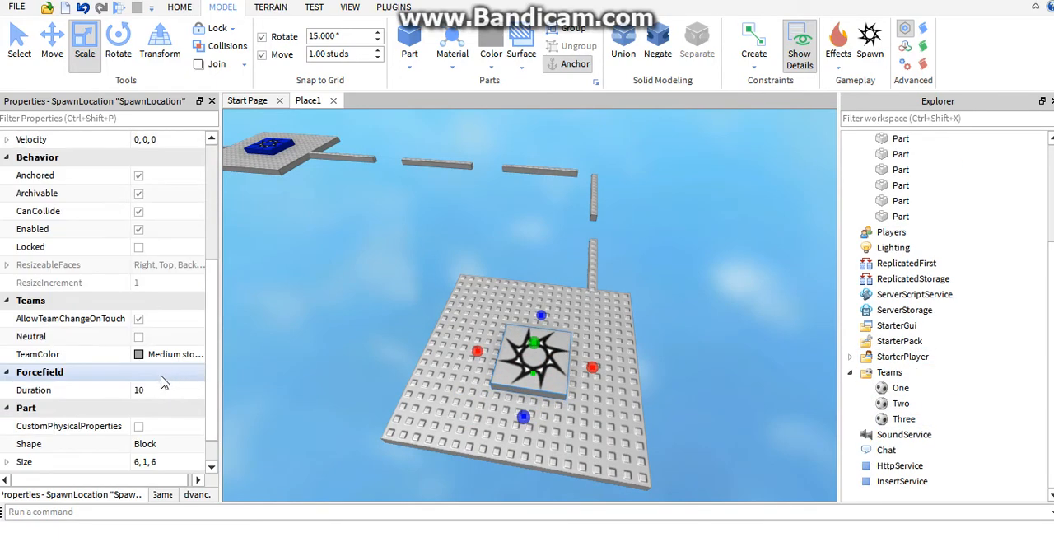
pyautogui.click(169, 353)
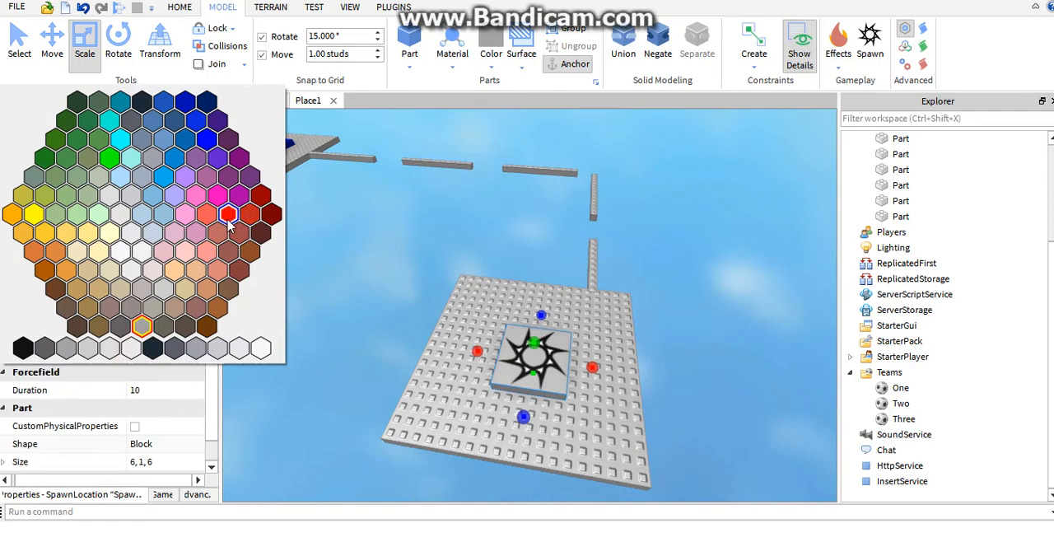
pyautogui.click(229, 212)
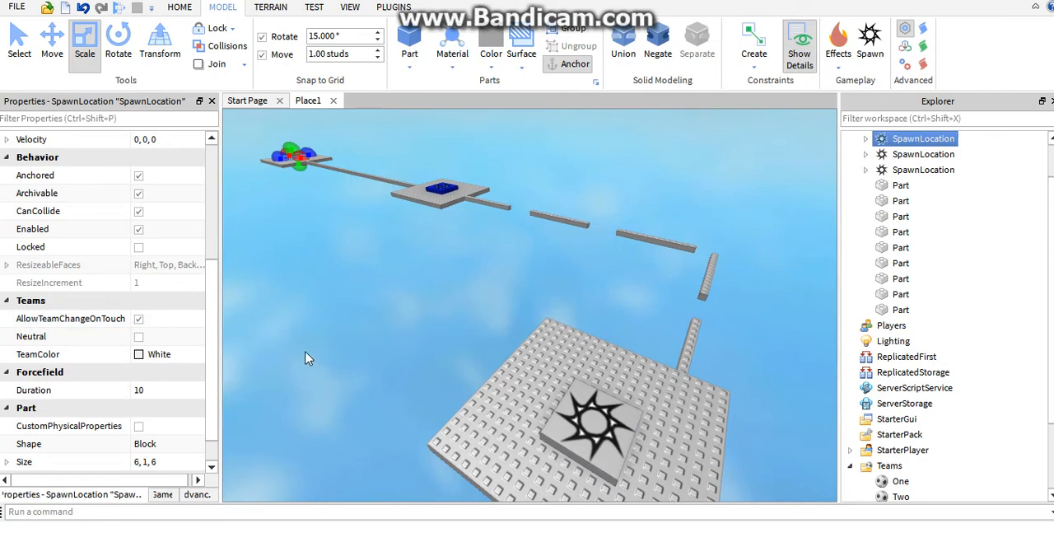
pyautogui.moveTo(326, 338)
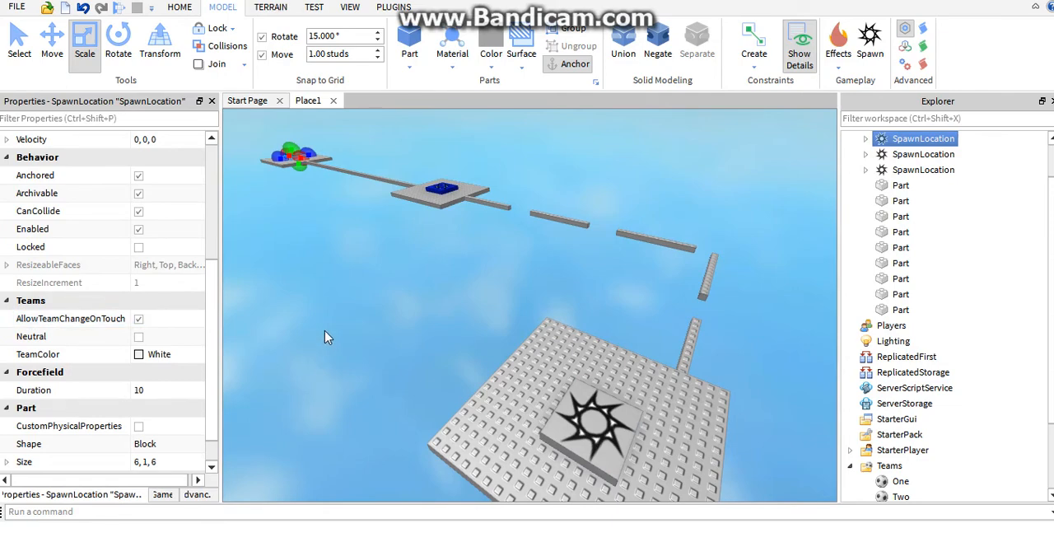
pyautogui.click(923, 169)
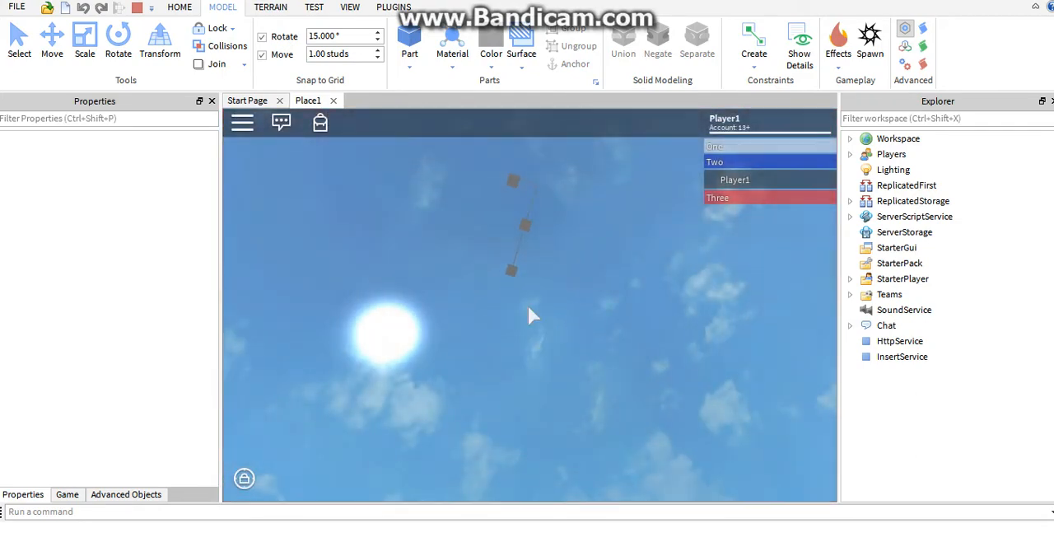
pyautogui.moveTo(564, 235)
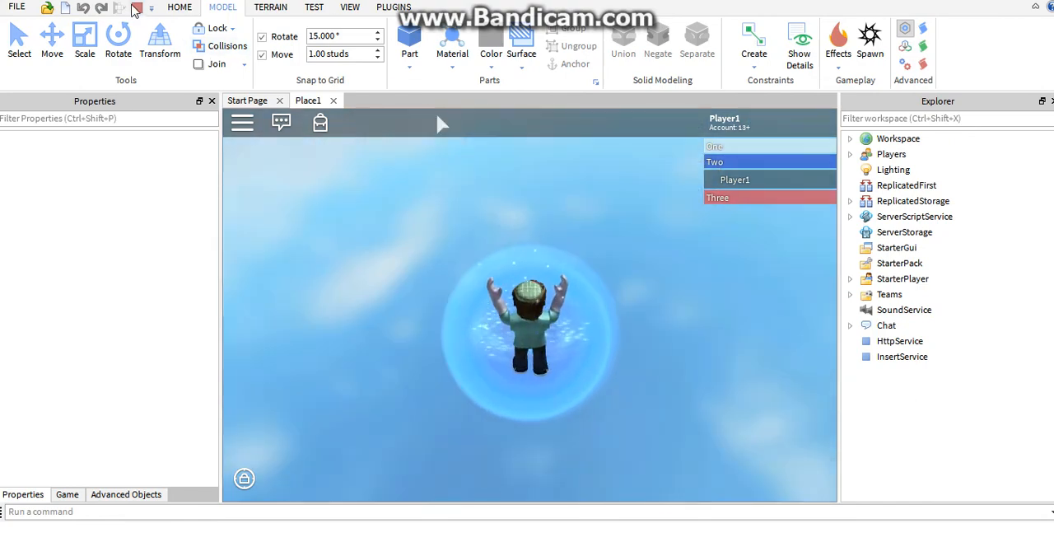
# Stop the team play test and return to editing.
pyautogui.click(84, 40)
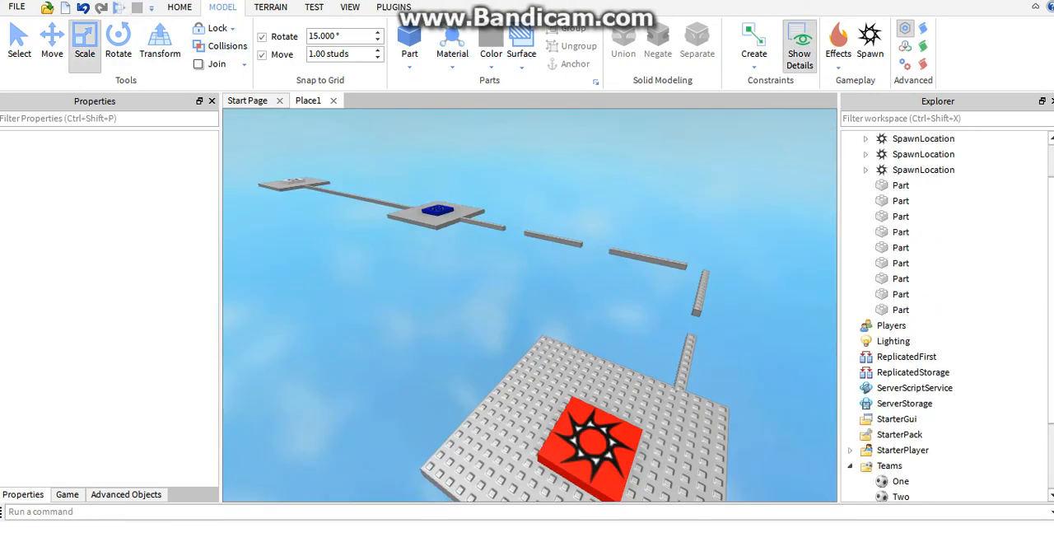